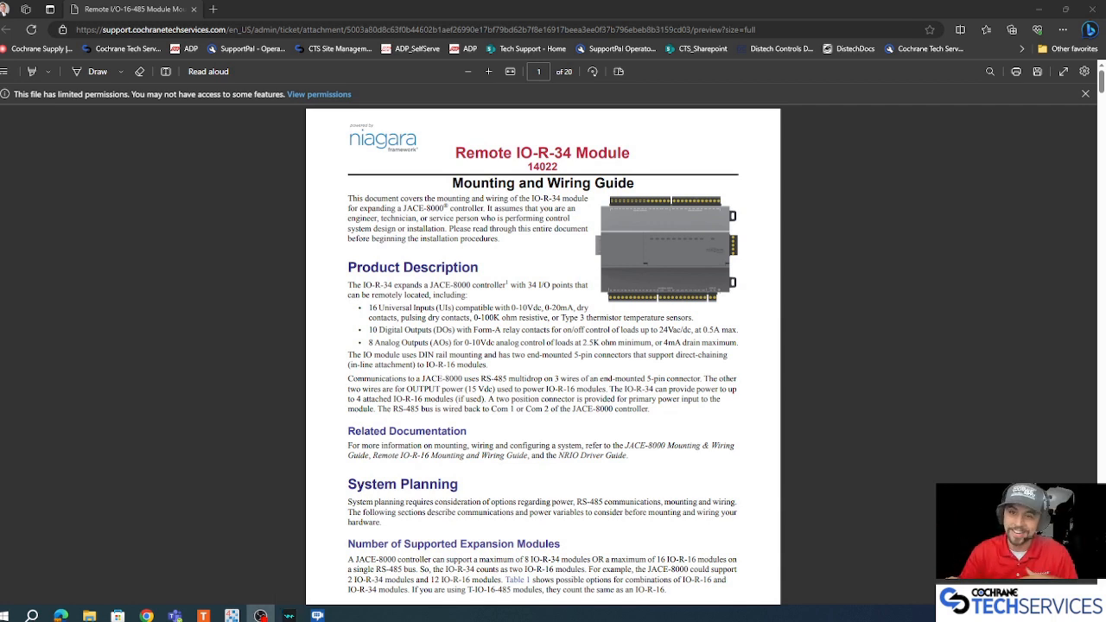
{"action": "mouse_move", "coordinate": [1076, 186]}
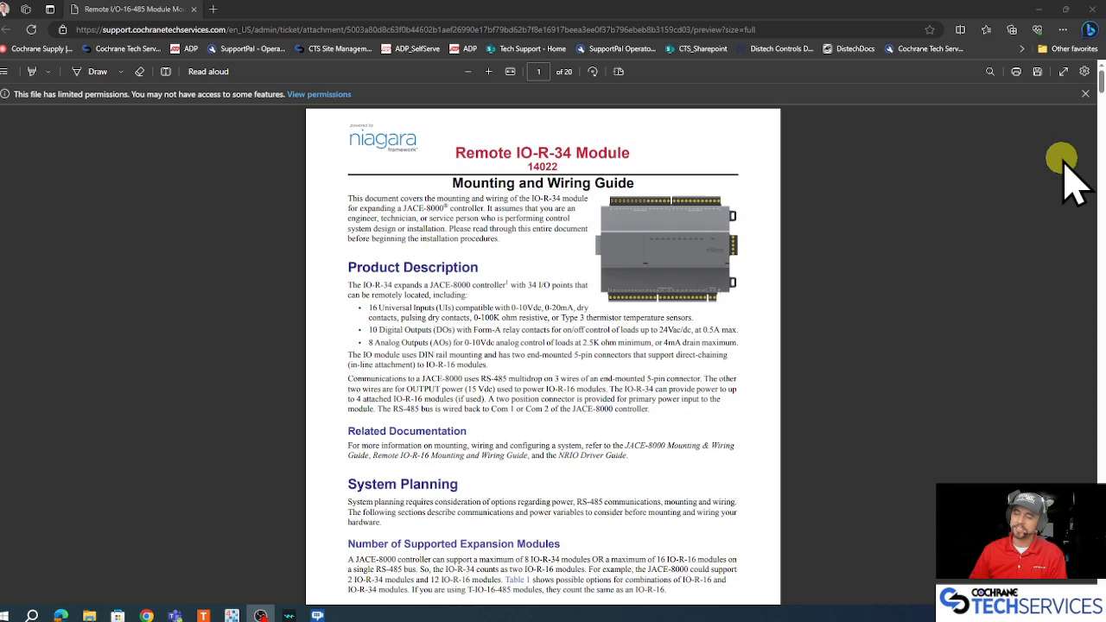
{"action": "mouse_move", "coordinate": [1059, 34]}
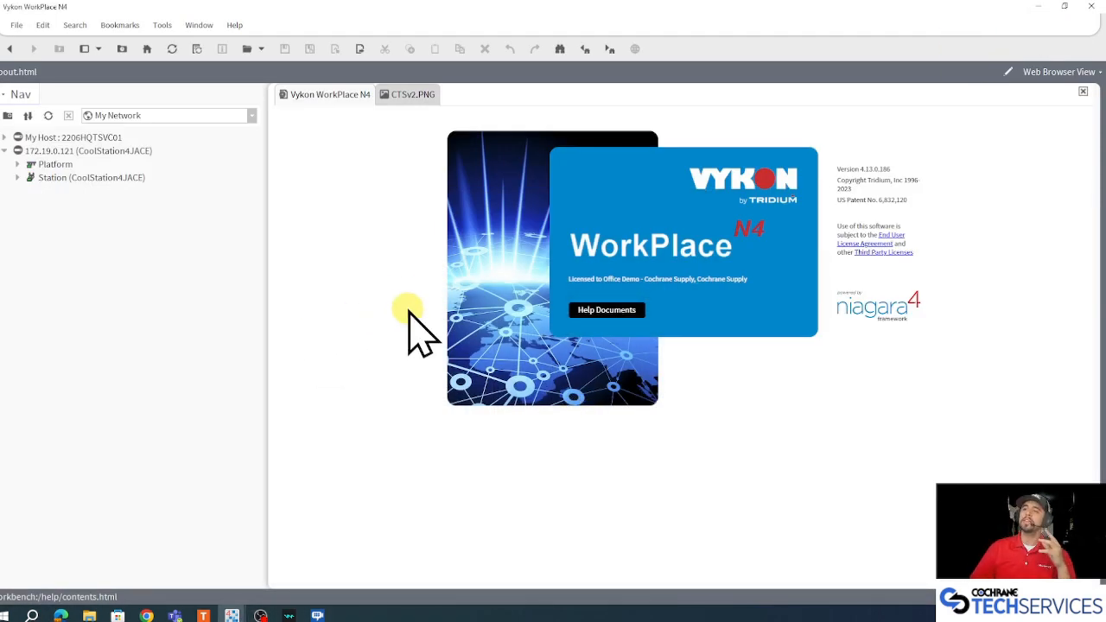
{"action": "mouse_move", "coordinate": [441, 303]}
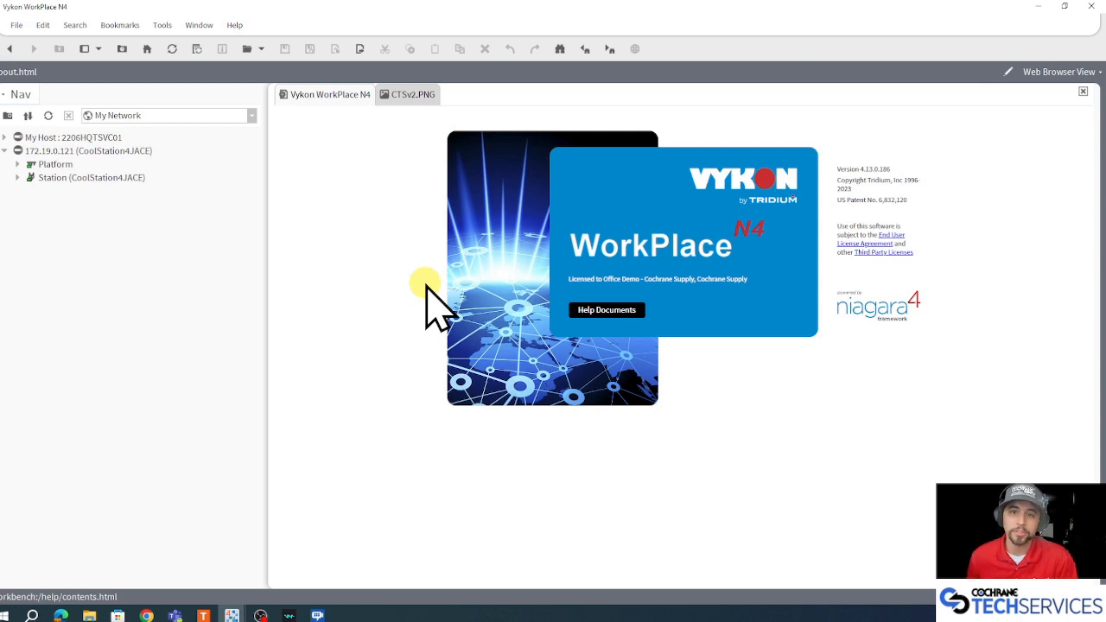
{"action": "mouse_move", "coordinate": [423, 303]}
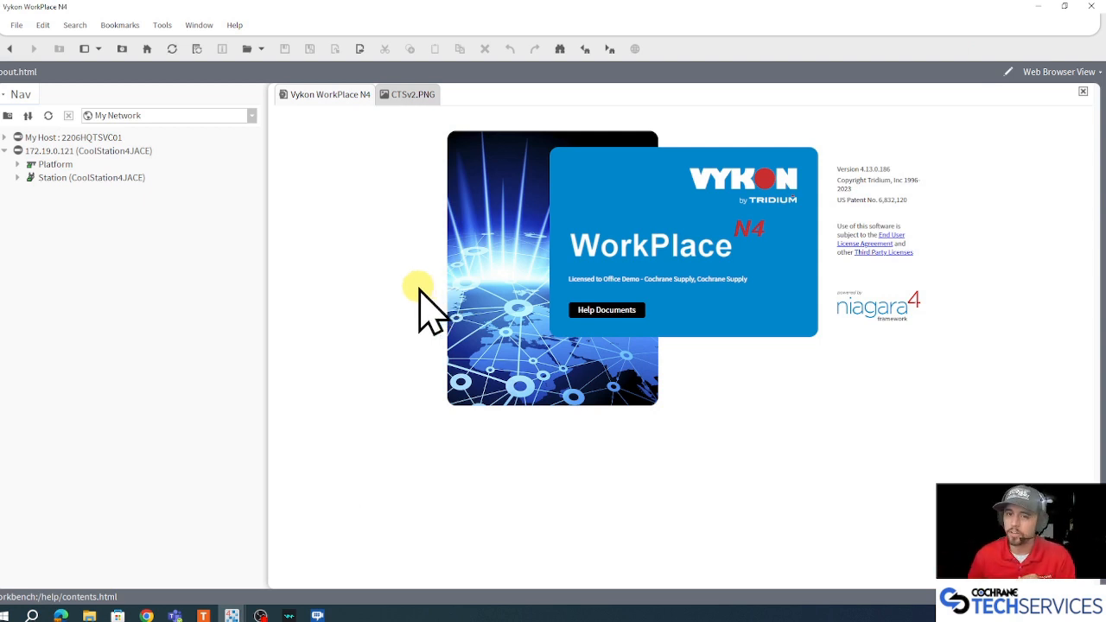
{"action": "mouse_move", "coordinate": [311, 259]}
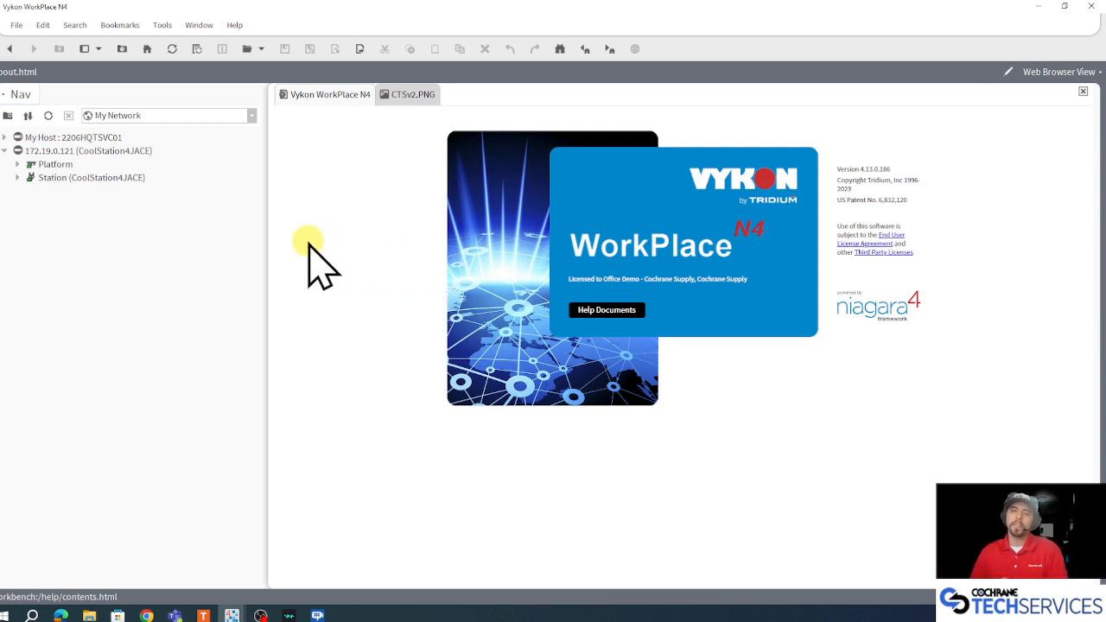
Step: Expand the CoolStation4JACE station to reach Config > Drivers
{"action": "left_click", "coordinate": [91, 177]}
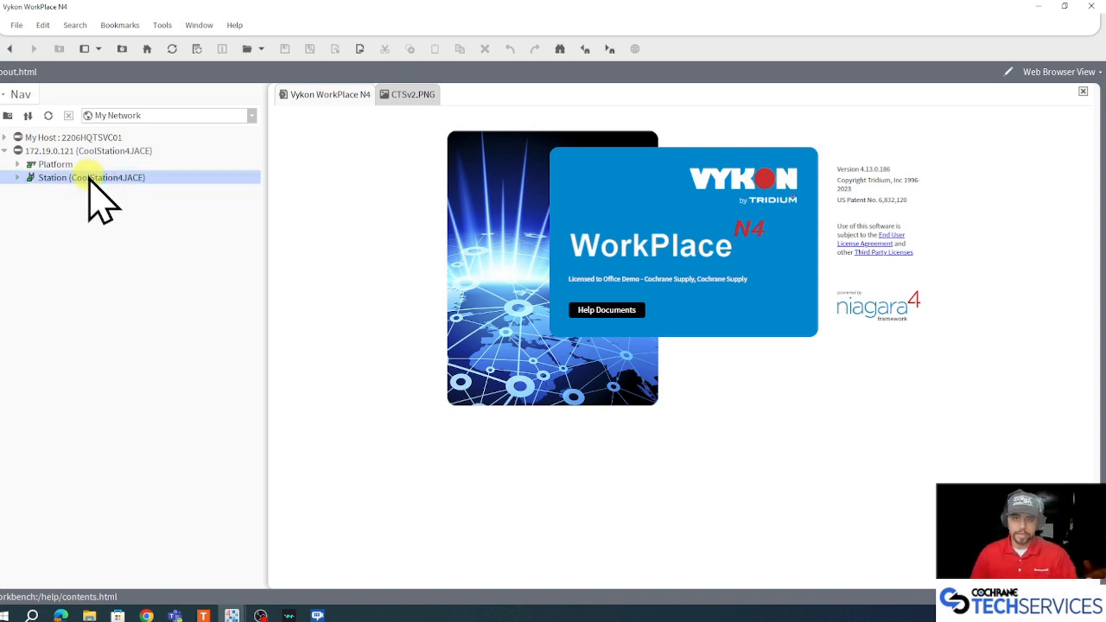
{"action": "left_click", "coordinate": [17, 177]}
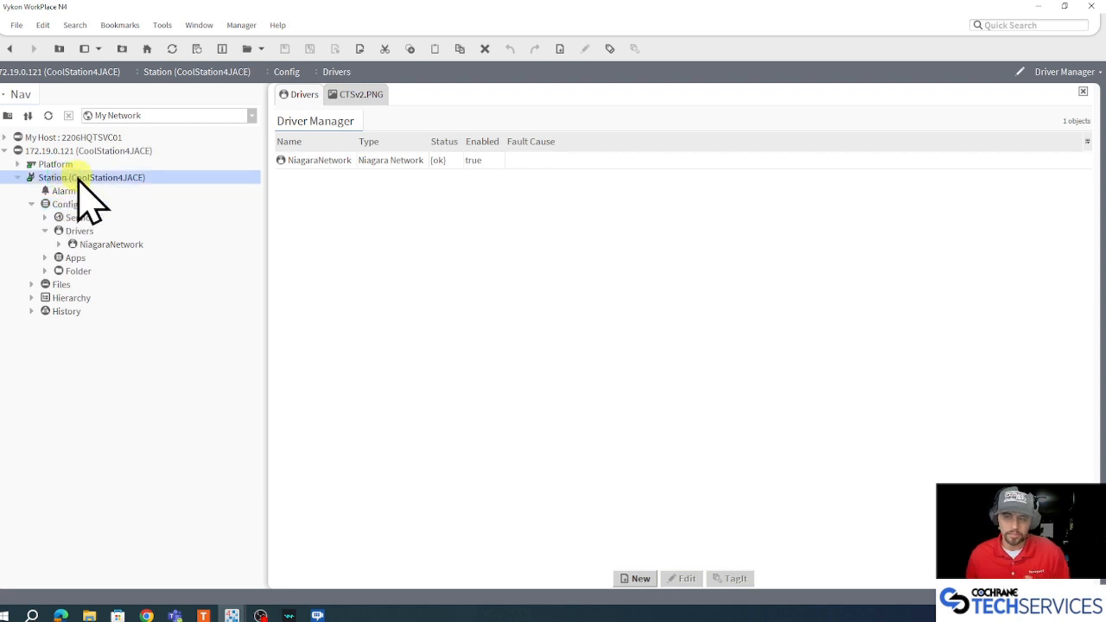
Step: Add one Nrio Network driver from the Driver Manager's New dialog
{"action": "left_click", "coordinate": [79, 231]}
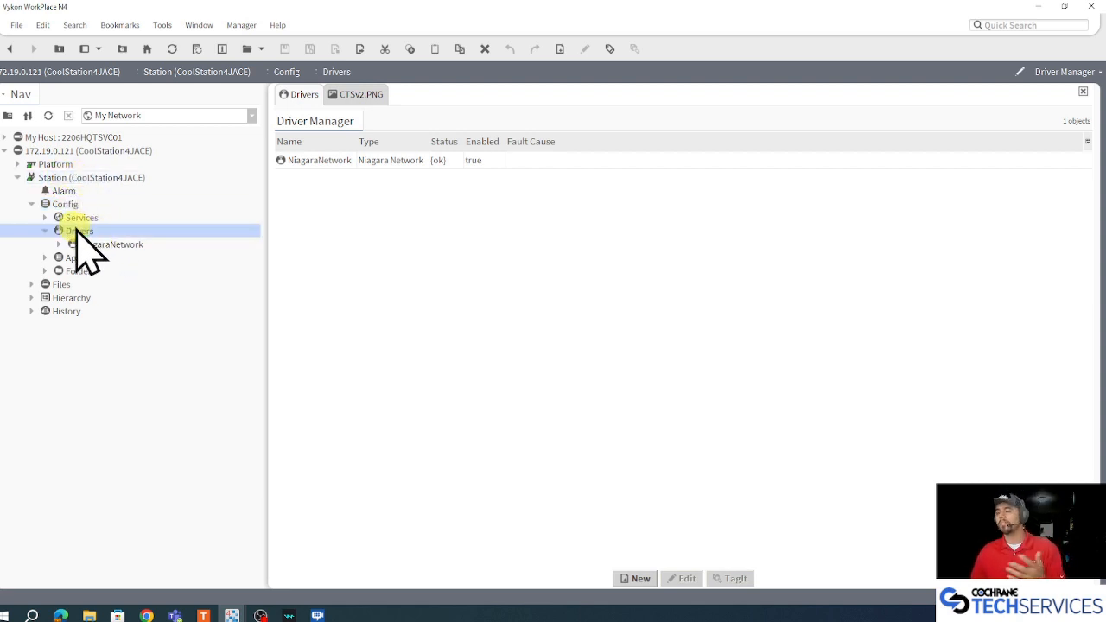
{"action": "mouse_move", "coordinate": [646, 316]}
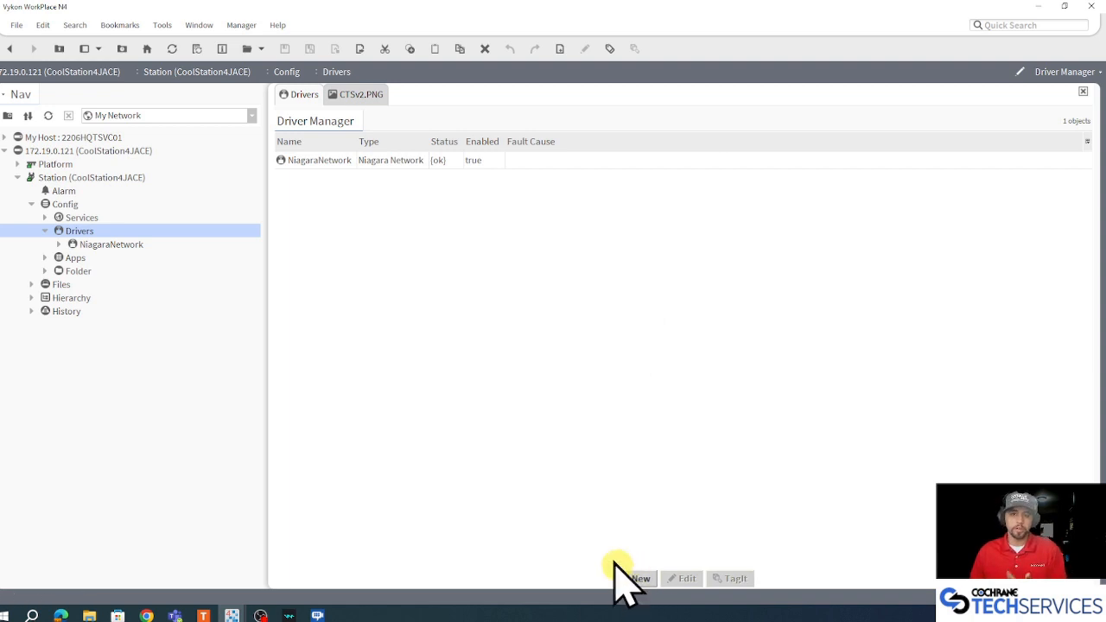
{"action": "left_click", "coordinate": [638, 579]}
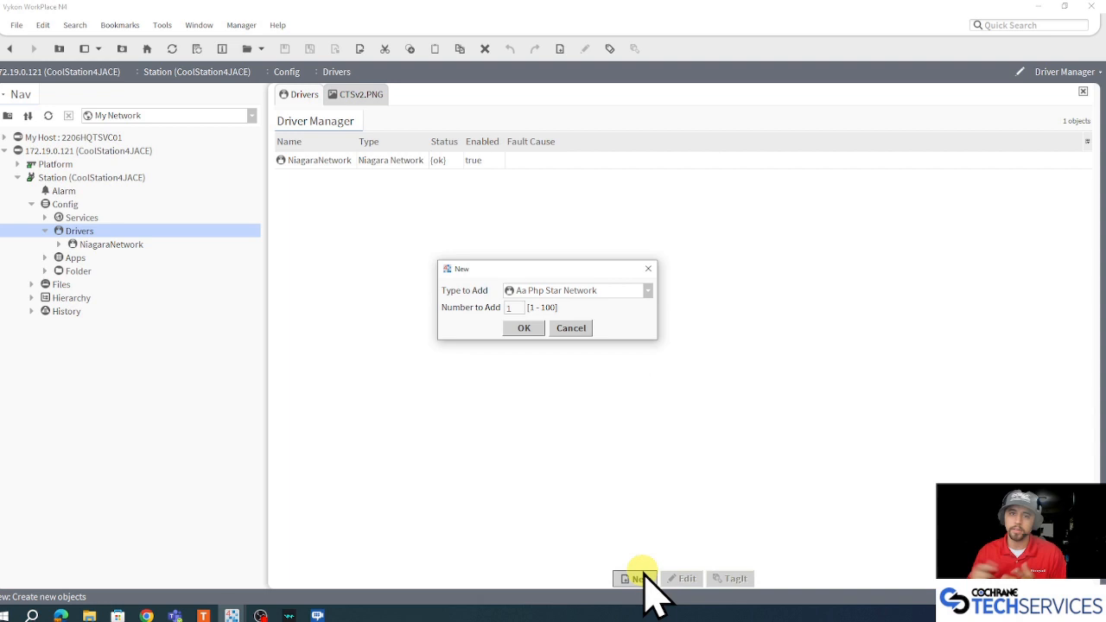
{"action": "mouse_move", "coordinate": [540, 298]}
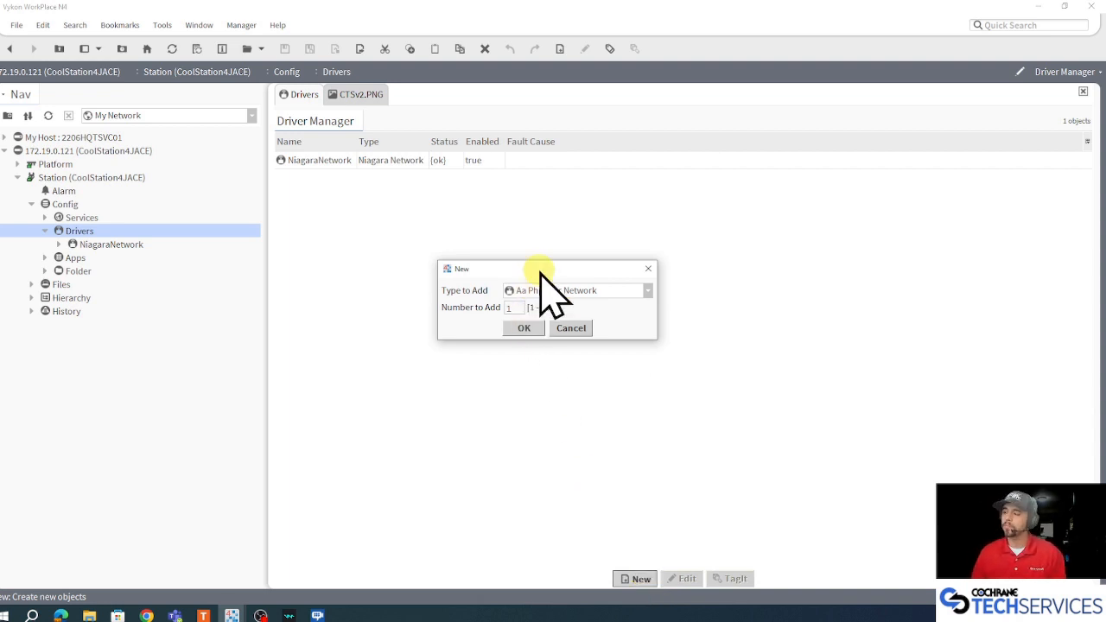
{"action": "left_click", "coordinate": [644, 289]}
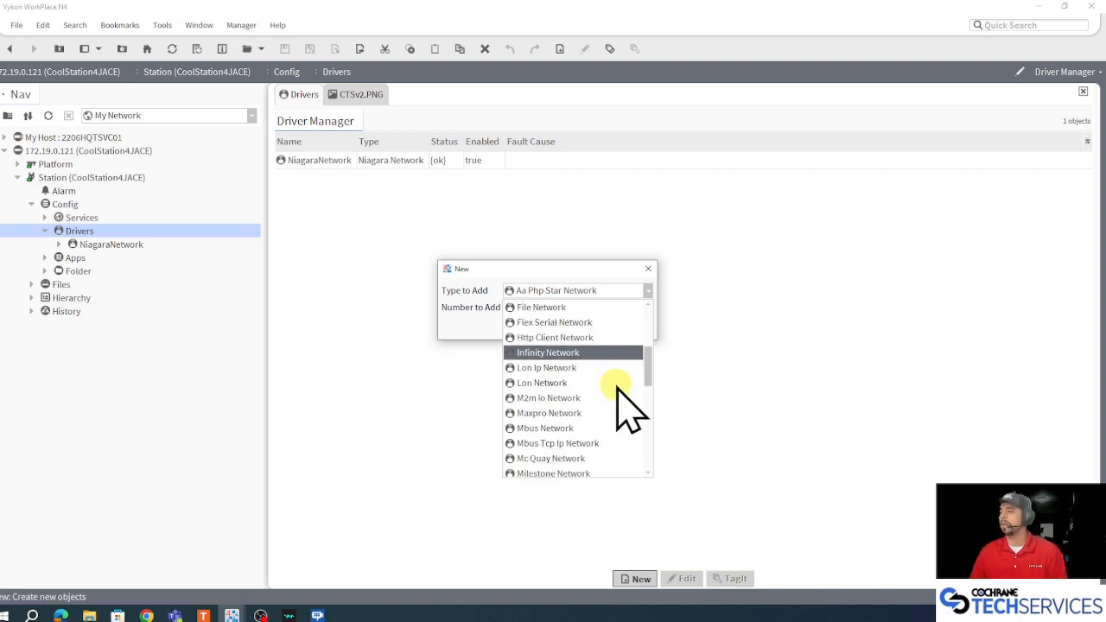
{"action": "scroll", "scroll_direction": "down", "scroll_amount": 3}
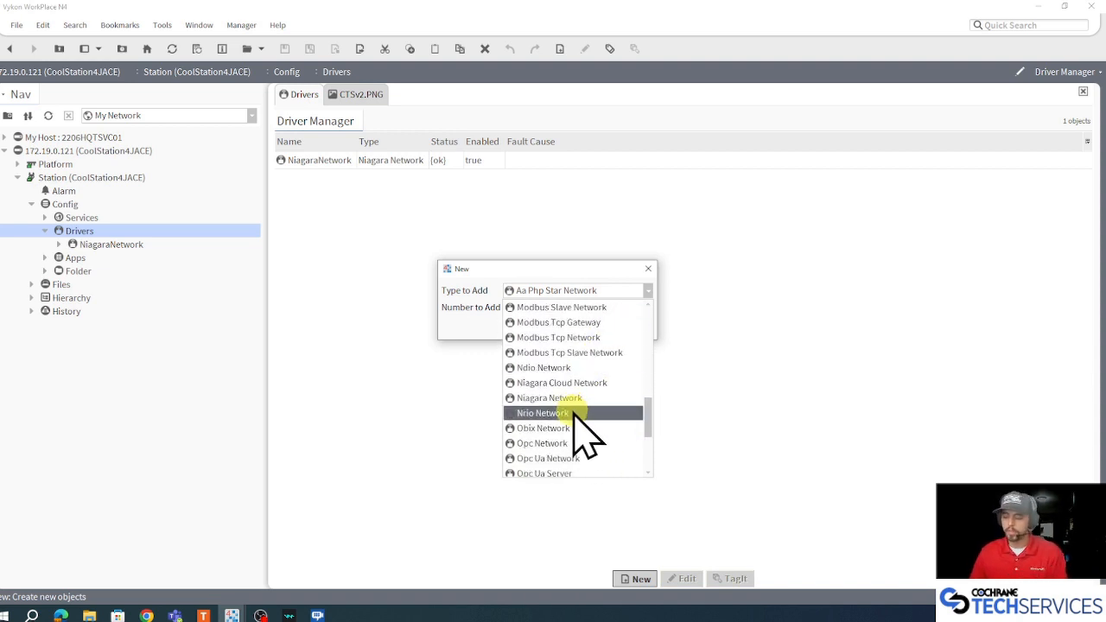
{"action": "left_click", "coordinate": [542, 412]}
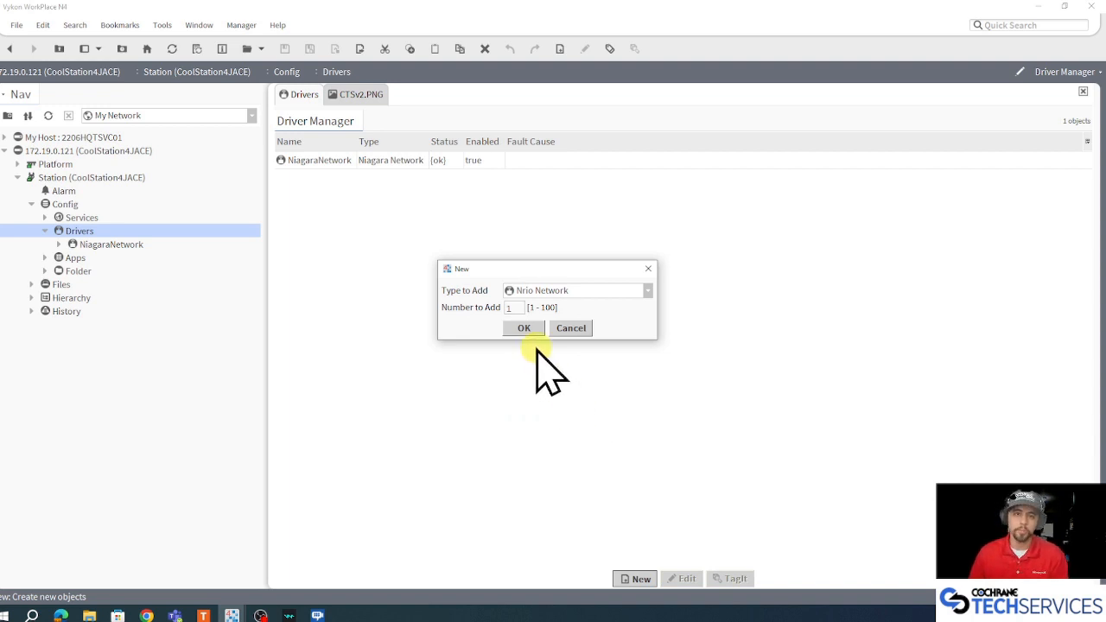
{"action": "left_click", "coordinate": [524, 327]}
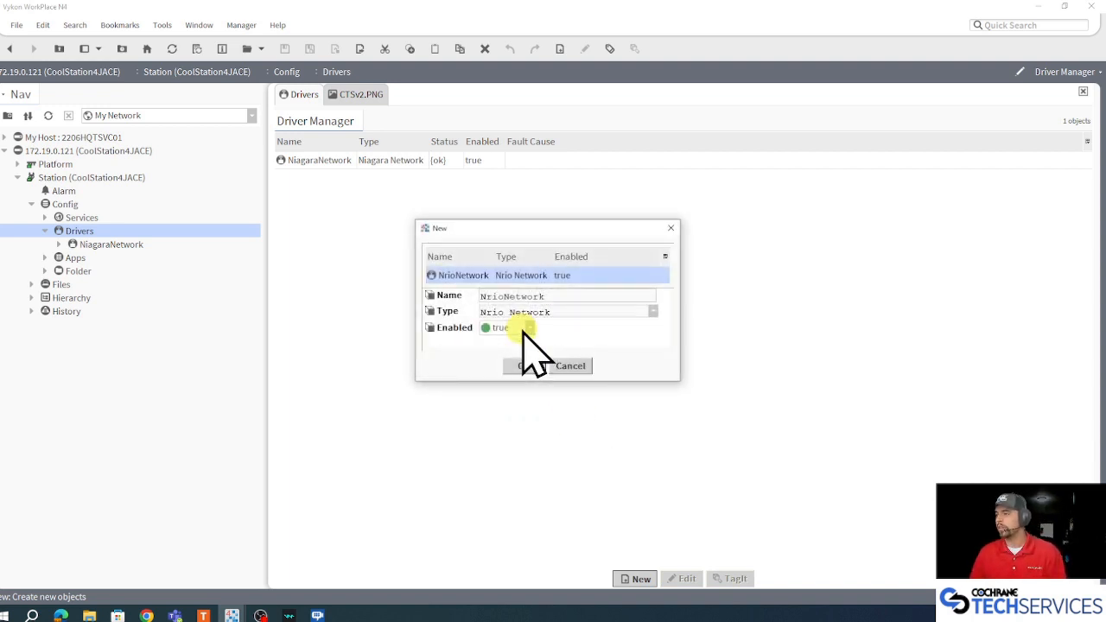
{"action": "mouse_move", "coordinate": [679, 285]}
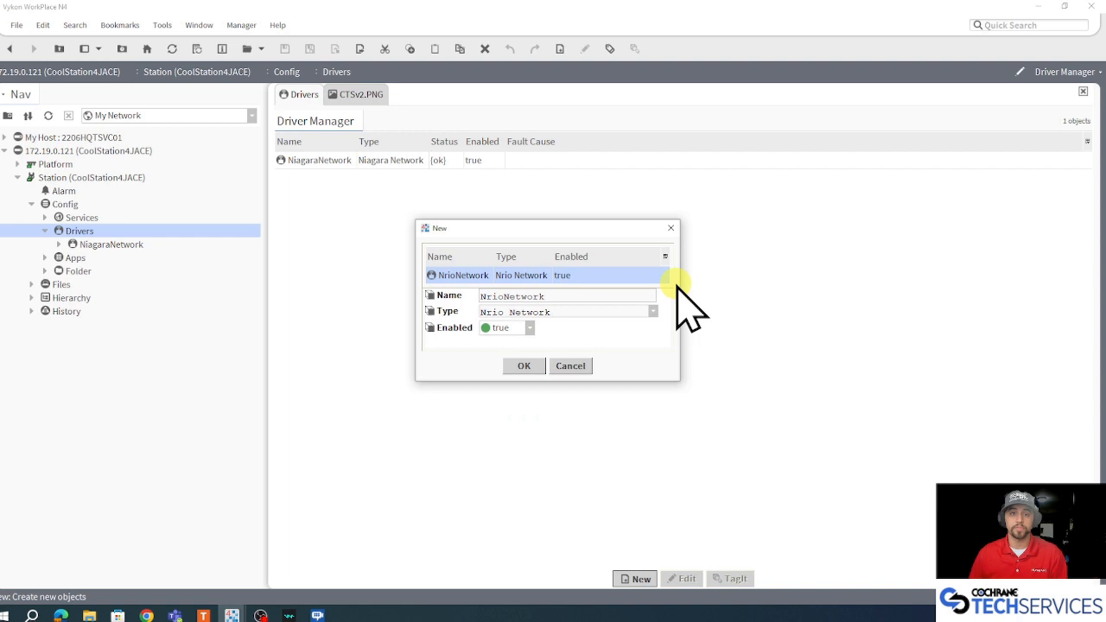
{"action": "left_click", "coordinate": [524, 366]}
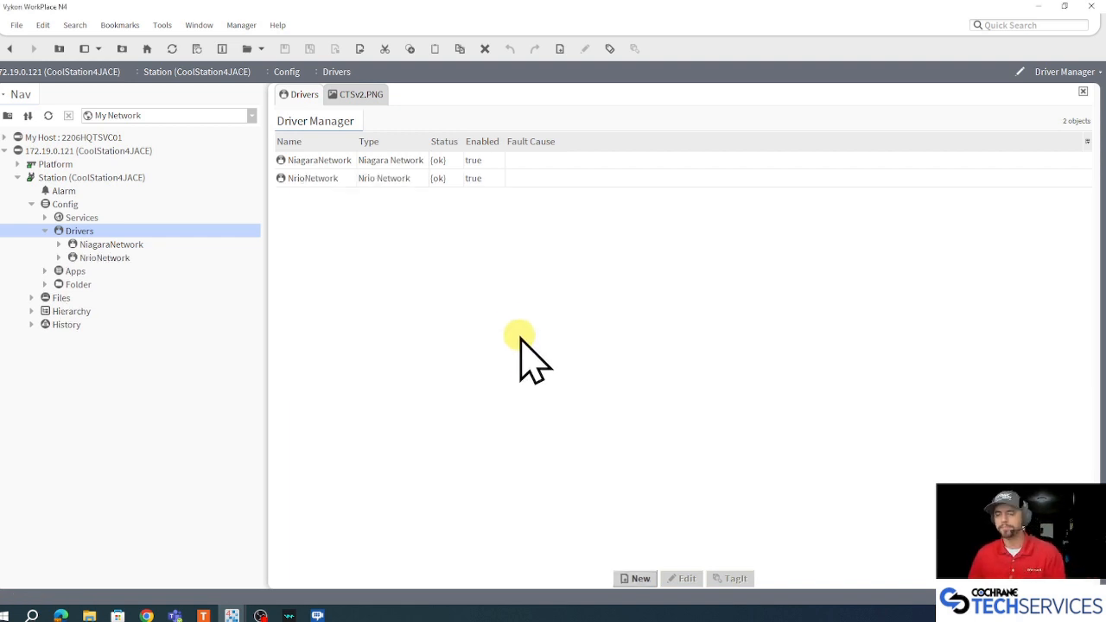
{"action": "mouse_move", "coordinate": [276, 224]}
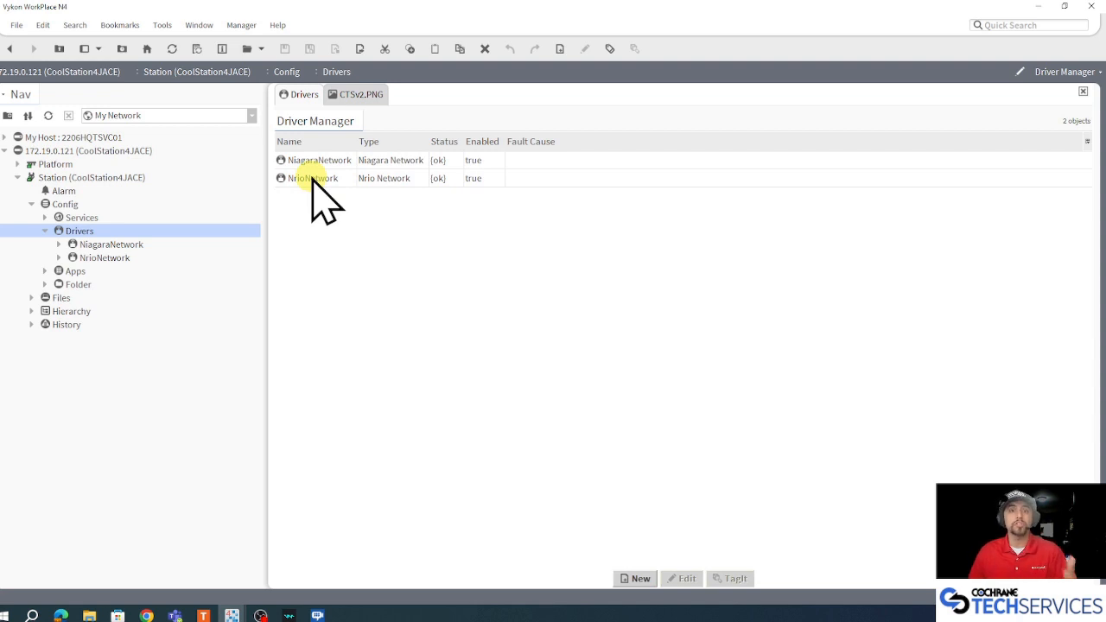
Step: Set Port Name to COM1 in the NrioNetwork's AX Property Sheet and save
{"action": "right_click", "coordinate": [315, 178]}
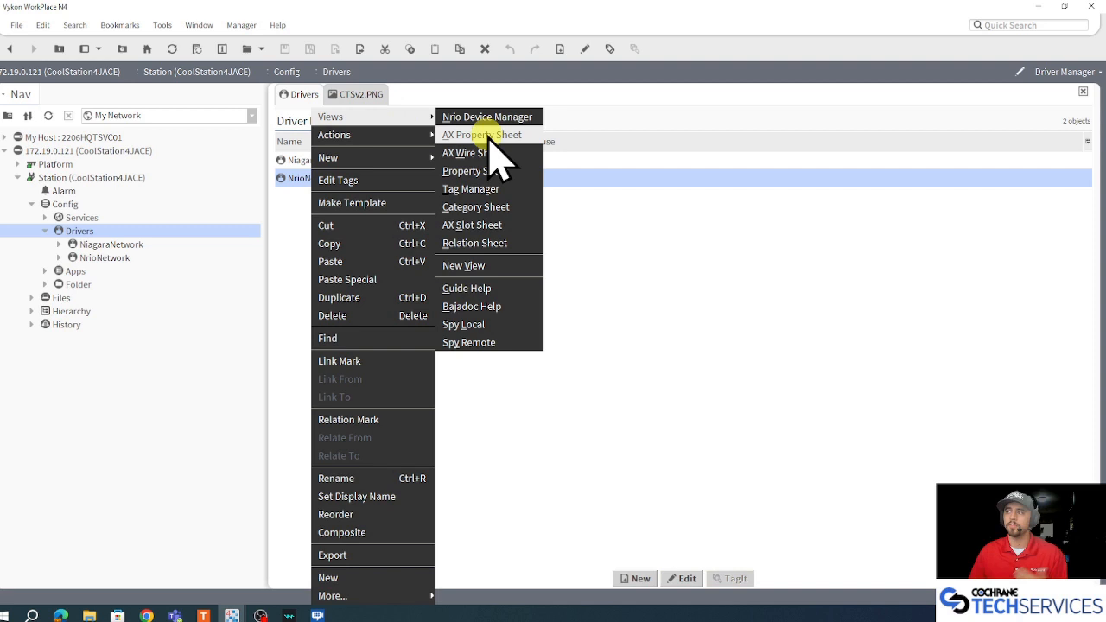
{"action": "left_click", "coordinate": [487, 117]}
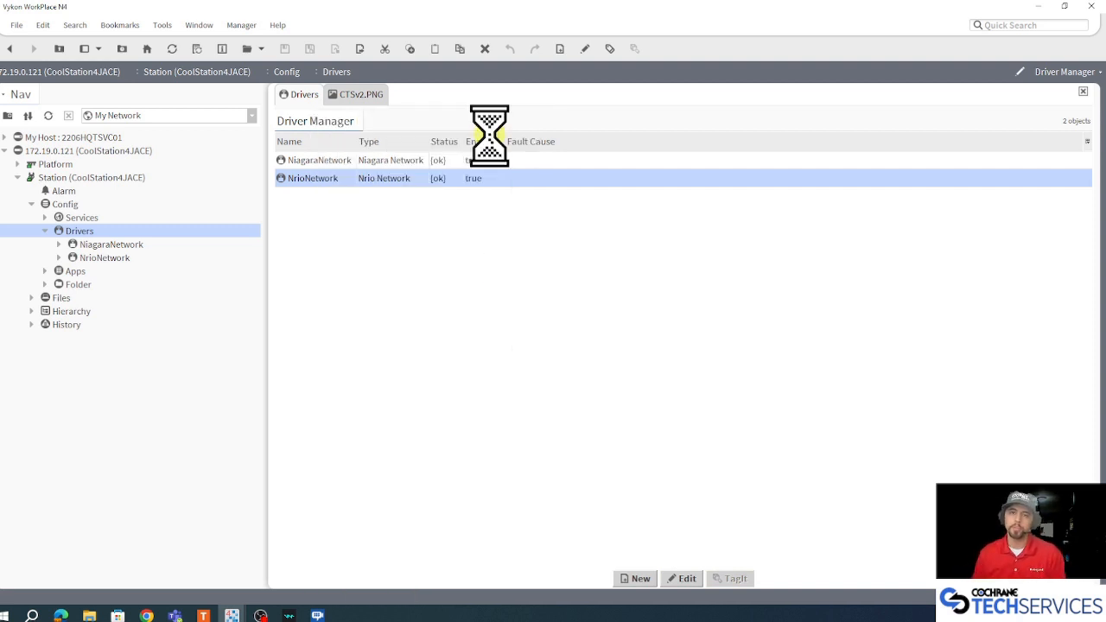
{"action": "double_click", "coordinate": [313, 178]}
{"action": "type", "text": "COM1"}
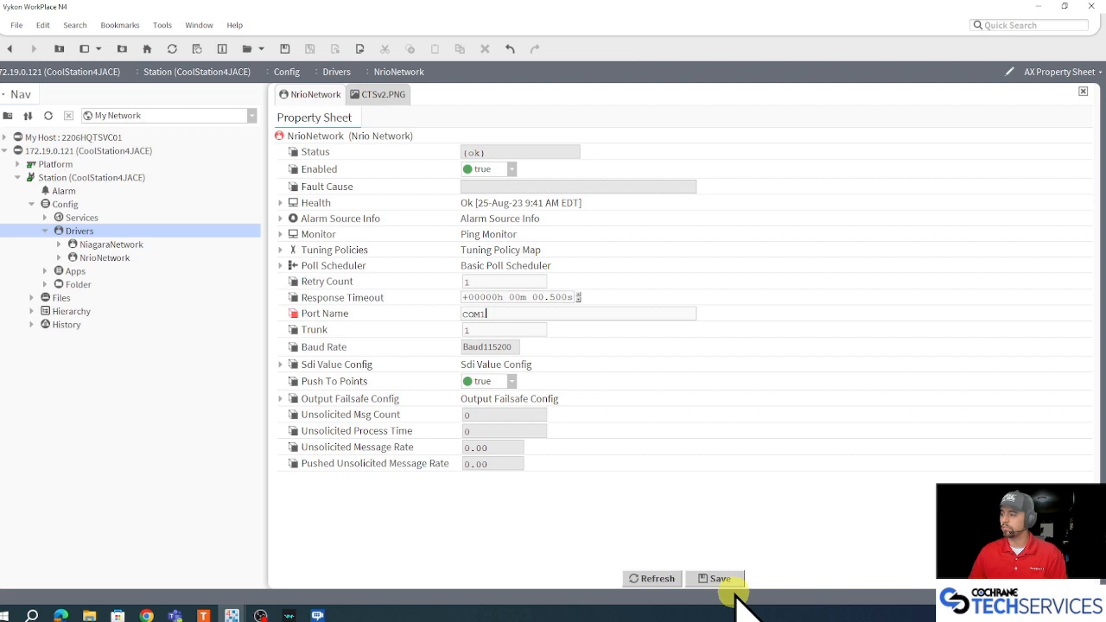
{"action": "left_click", "coordinate": [716, 578]}
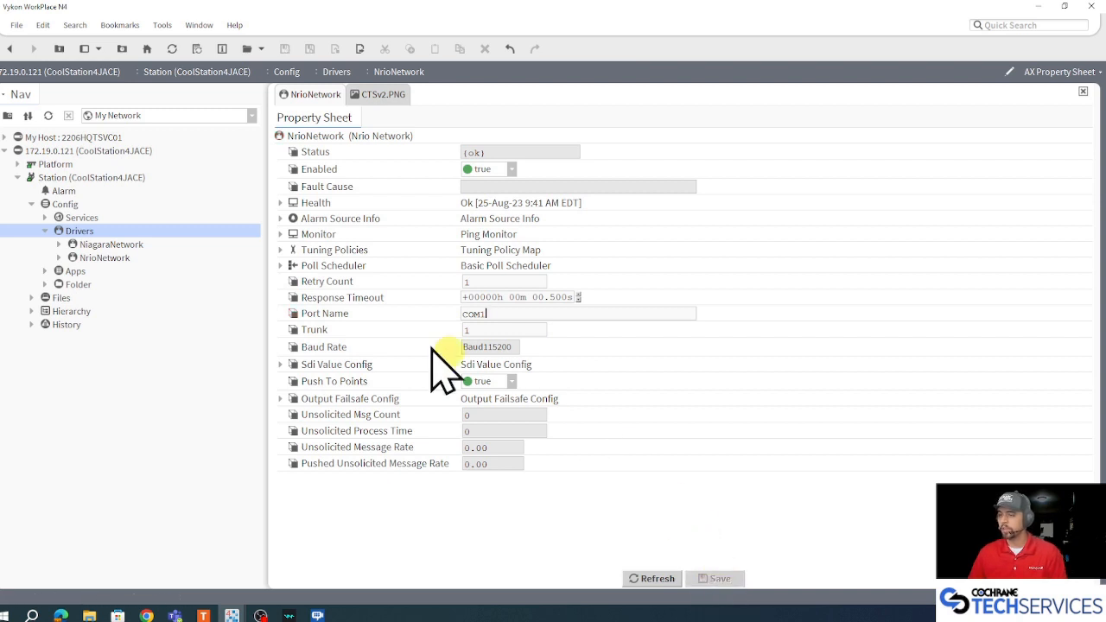
{"action": "mouse_move", "coordinate": [100, 294]}
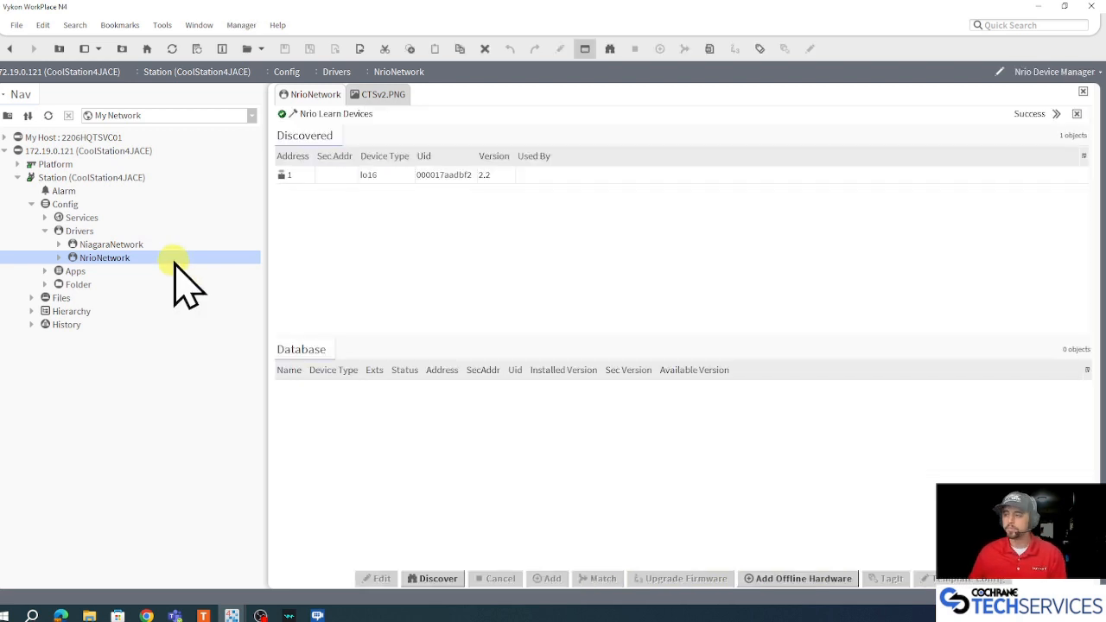
Step: Add the discovered io16 device as io16_1 and expand NrioNetwork to show it
{"action": "left_click", "coordinate": [433, 579]}
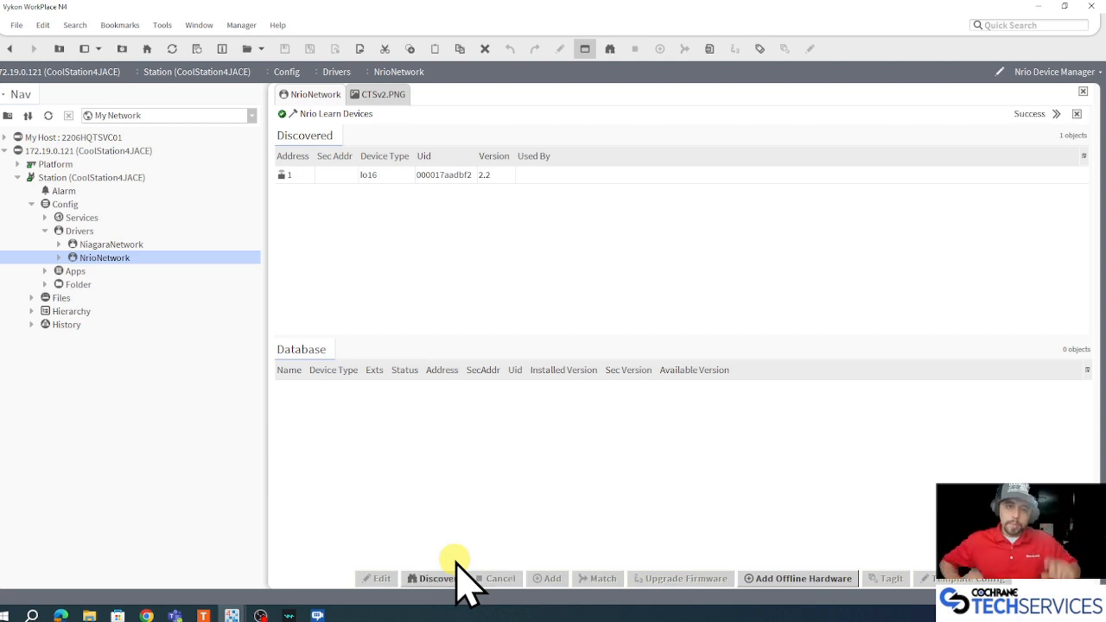
{"action": "mouse_move", "coordinate": [914, 173]}
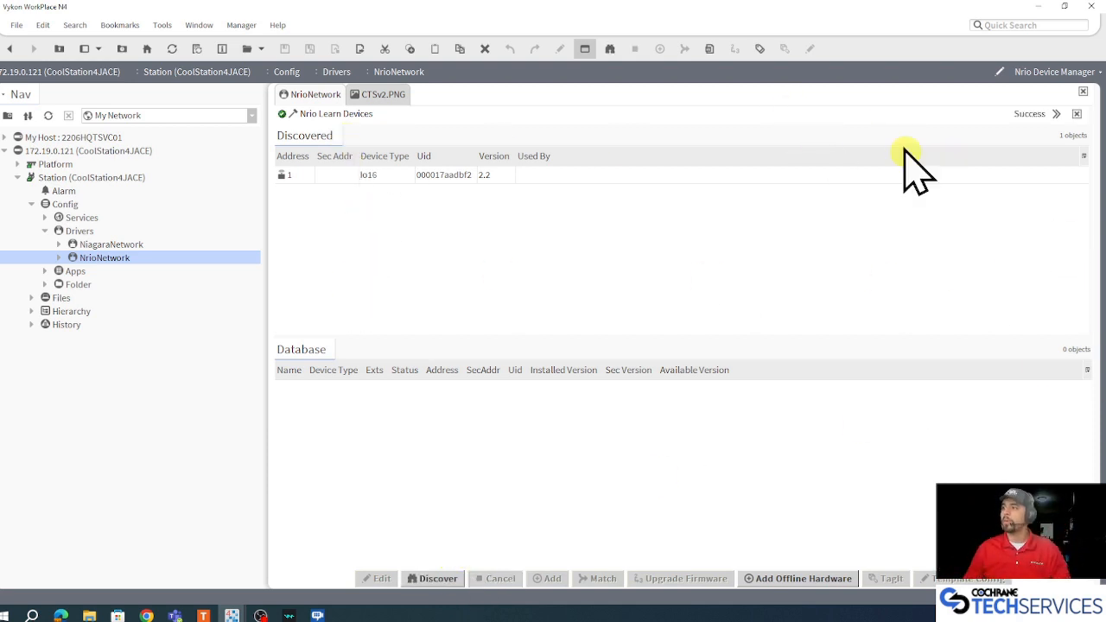
{"action": "mouse_move", "coordinate": [925, 164]}
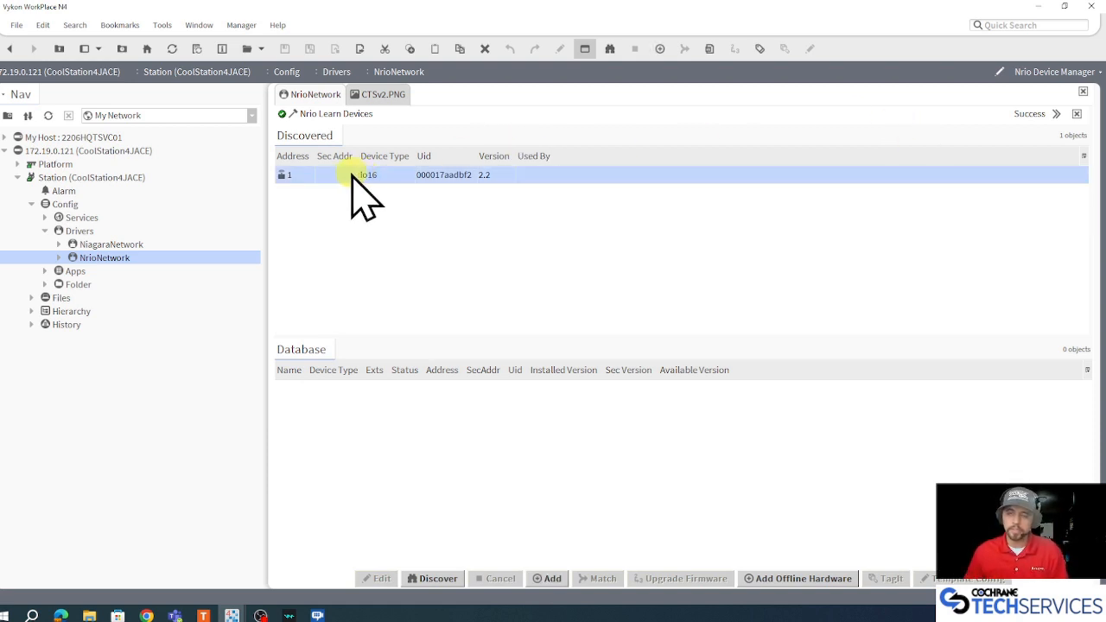
{"action": "left_click", "coordinate": [553, 579]}
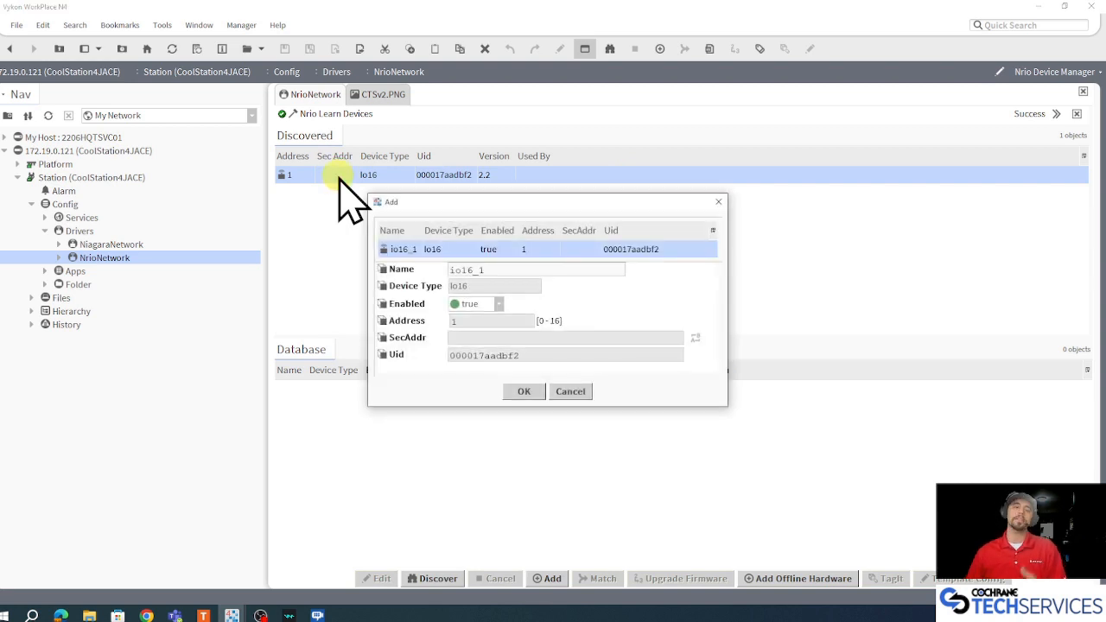
{"action": "mouse_move", "coordinate": [553, 285]}
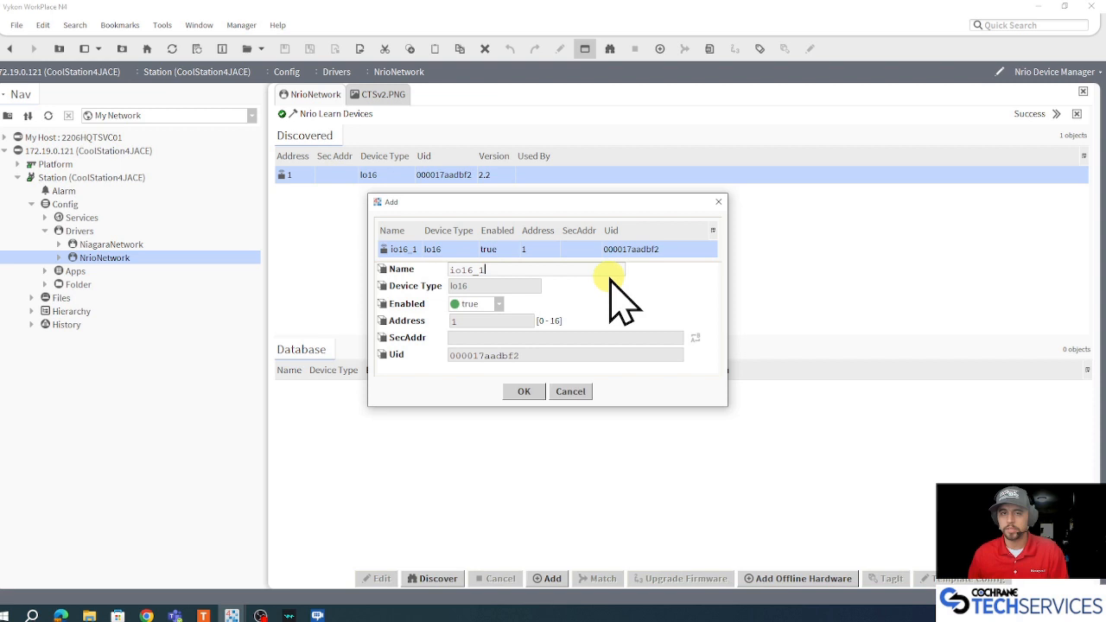
{"action": "left_click", "coordinate": [524, 391]}
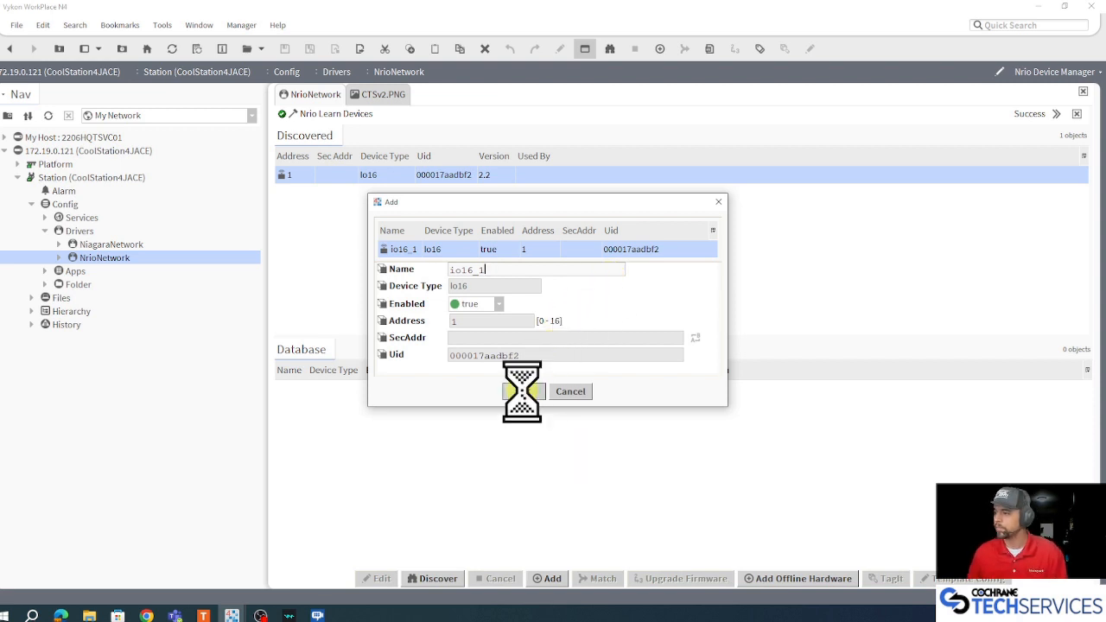
{"action": "left_click", "coordinate": [542, 391]}
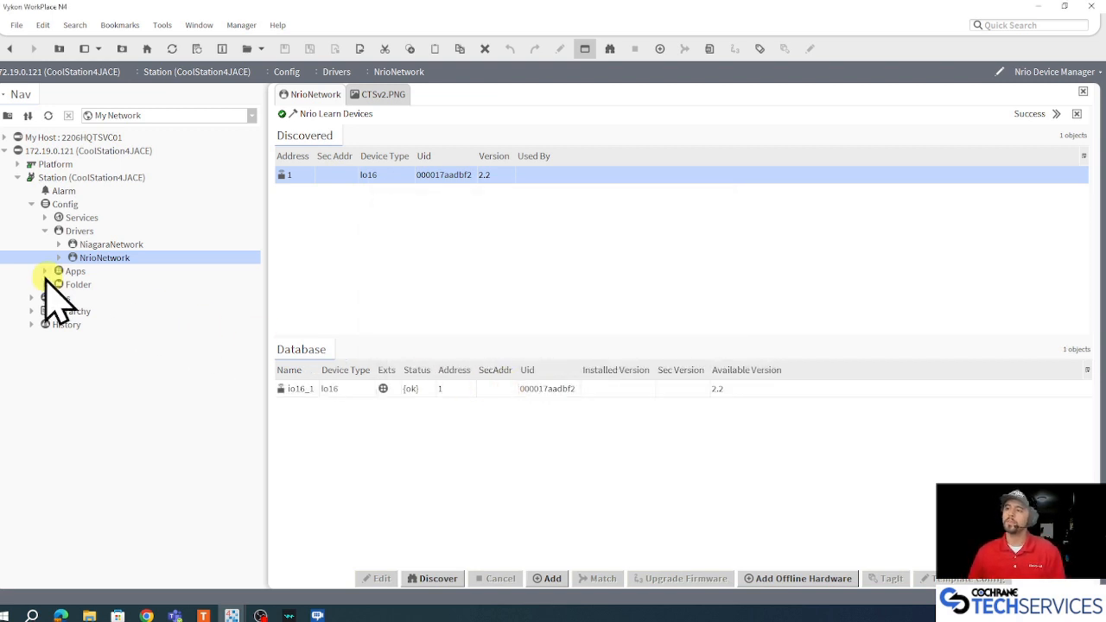
{"action": "left_click", "coordinate": [58, 257]}
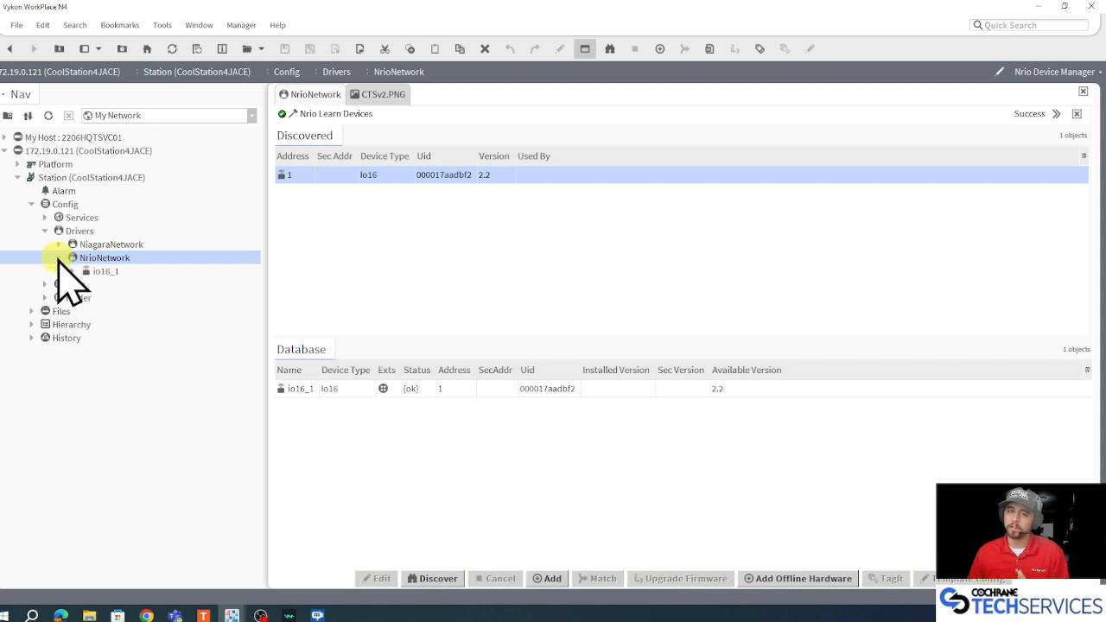
{"action": "left_click", "coordinate": [104, 270]}
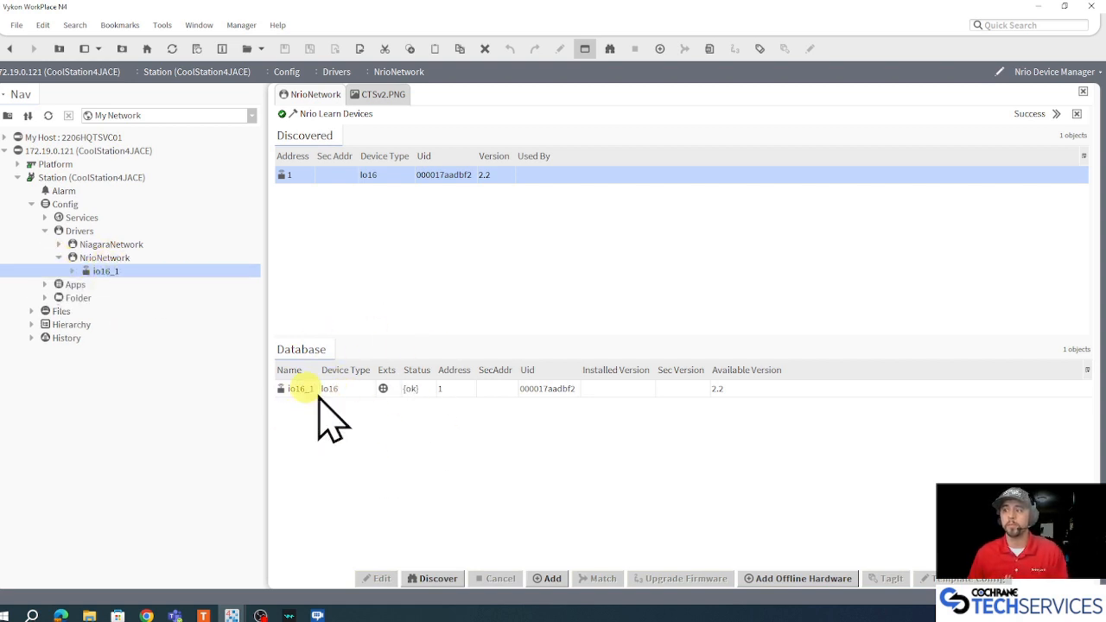
Step: Expand io16_1 and open its Points in the Nrio16 Point Manager
{"action": "left_click", "coordinate": [73, 271]}
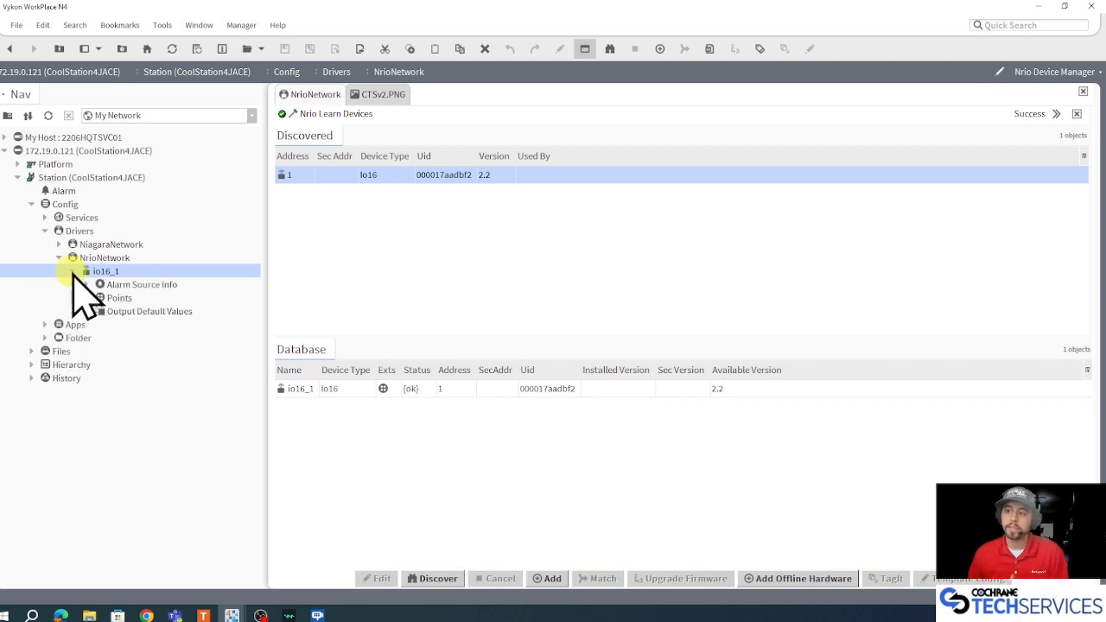
{"action": "left_click", "coordinate": [119, 297]}
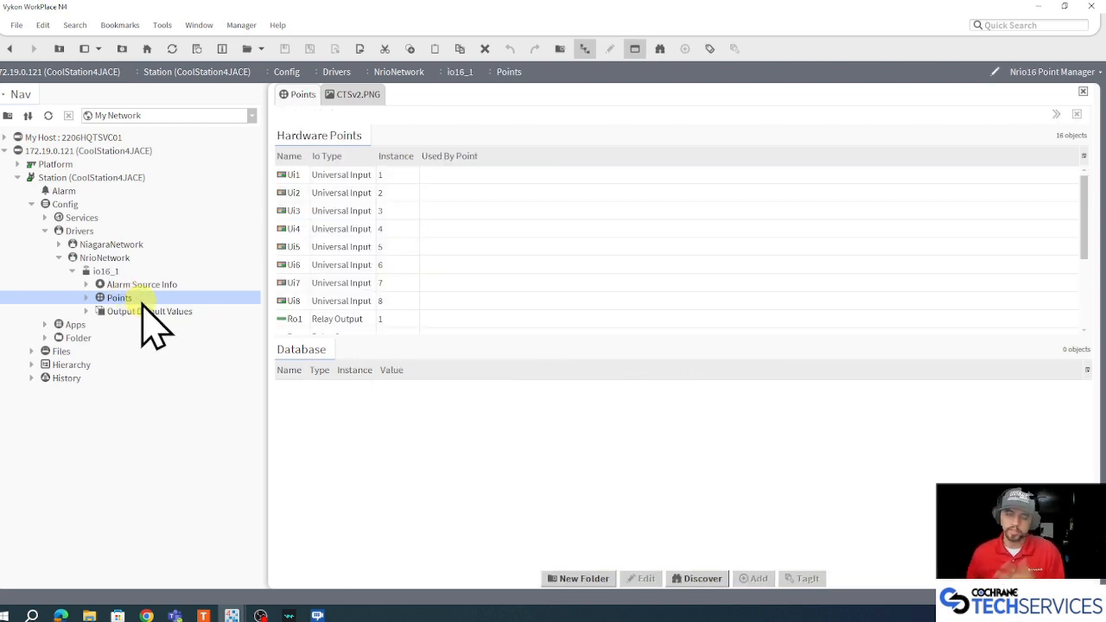
{"action": "mouse_move", "coordinate": [574, 303]}
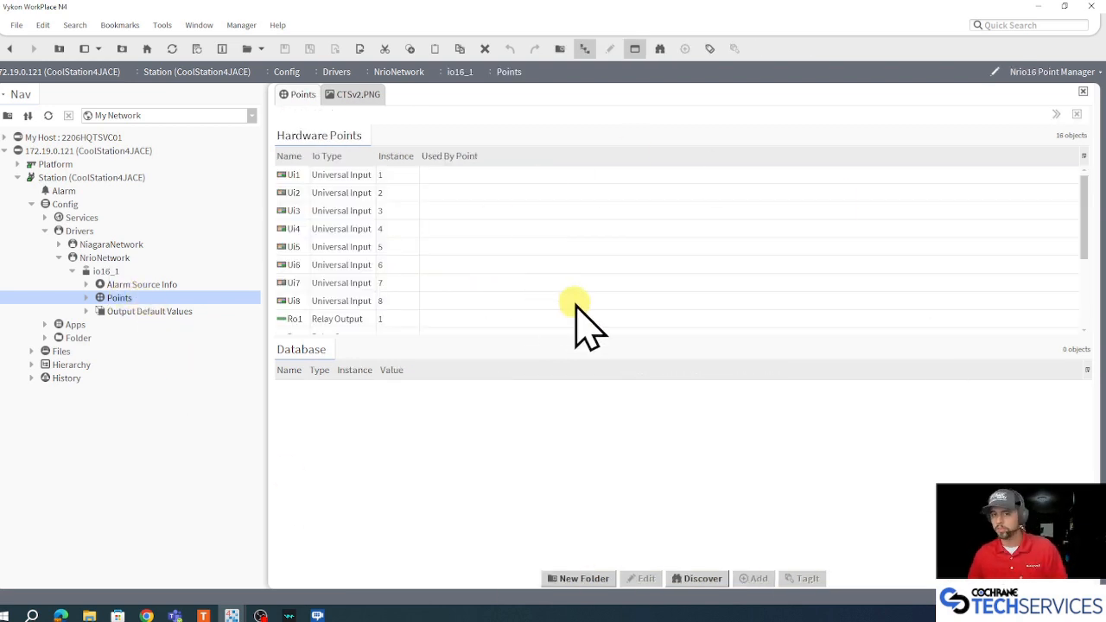
{"action": "mouse_move", "coordinate": [558, 324]}
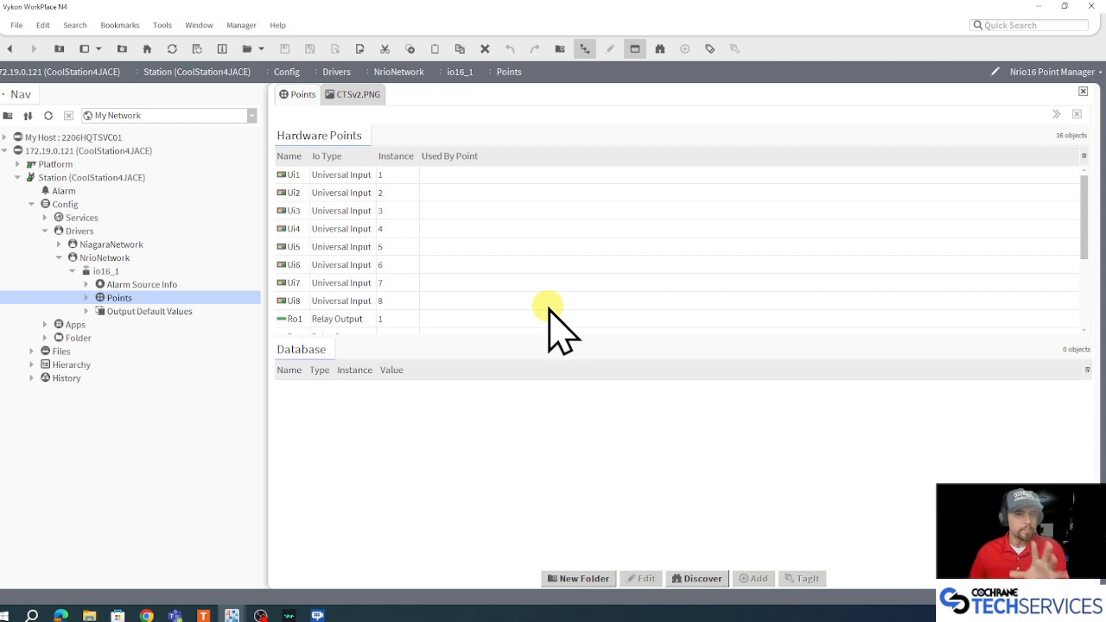
{"action": "mouse_move", "coordinate": [578, 578]}
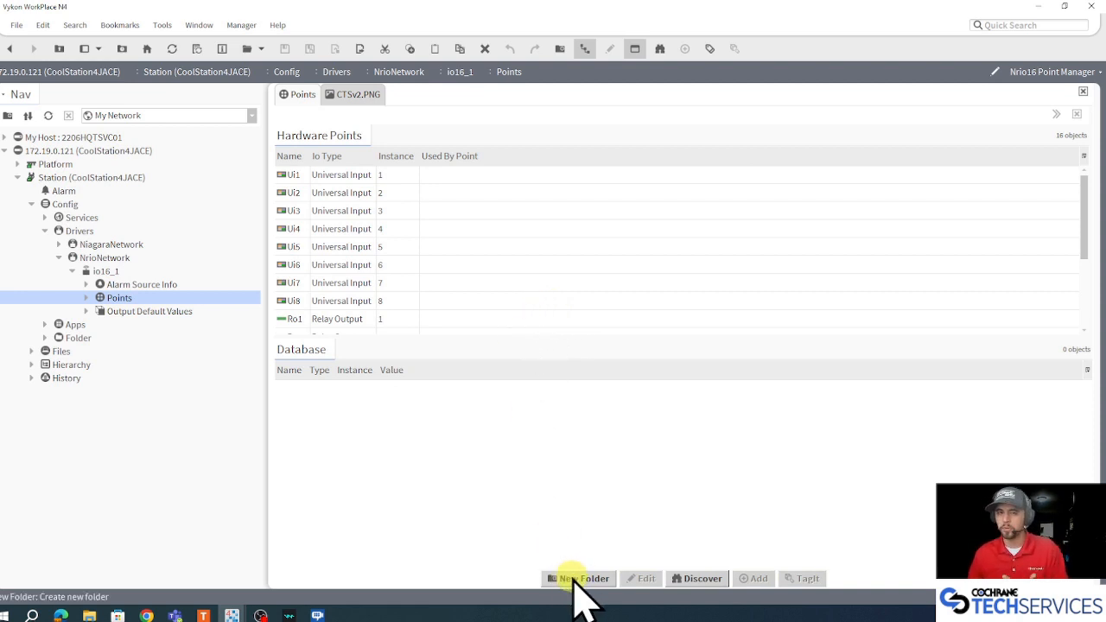
Step: Create a new points folder named Zone1
{"action": "left_click", "coordinate": [579, 578]}
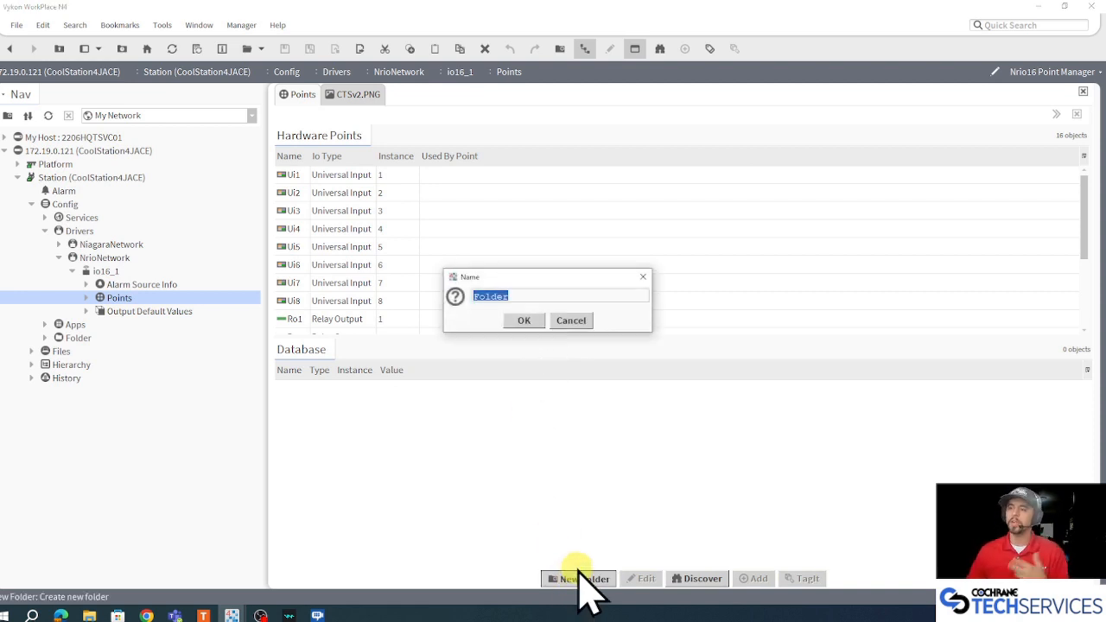
{"action": "type", "text": "Zone1"}
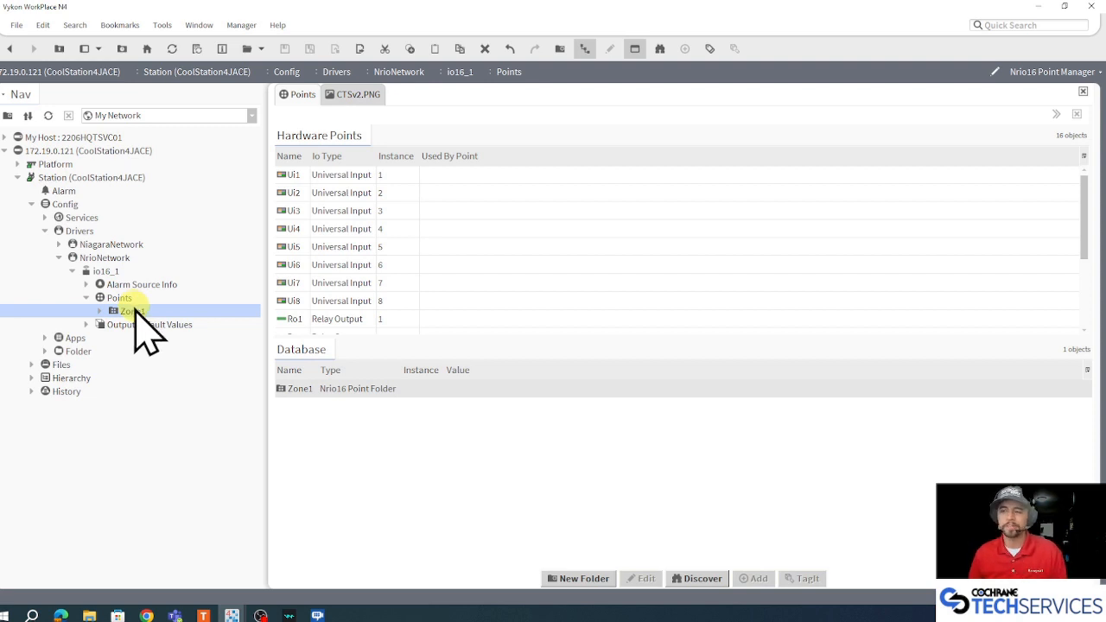
{"action": "mouse_move", "coordinate": [144, 325]}
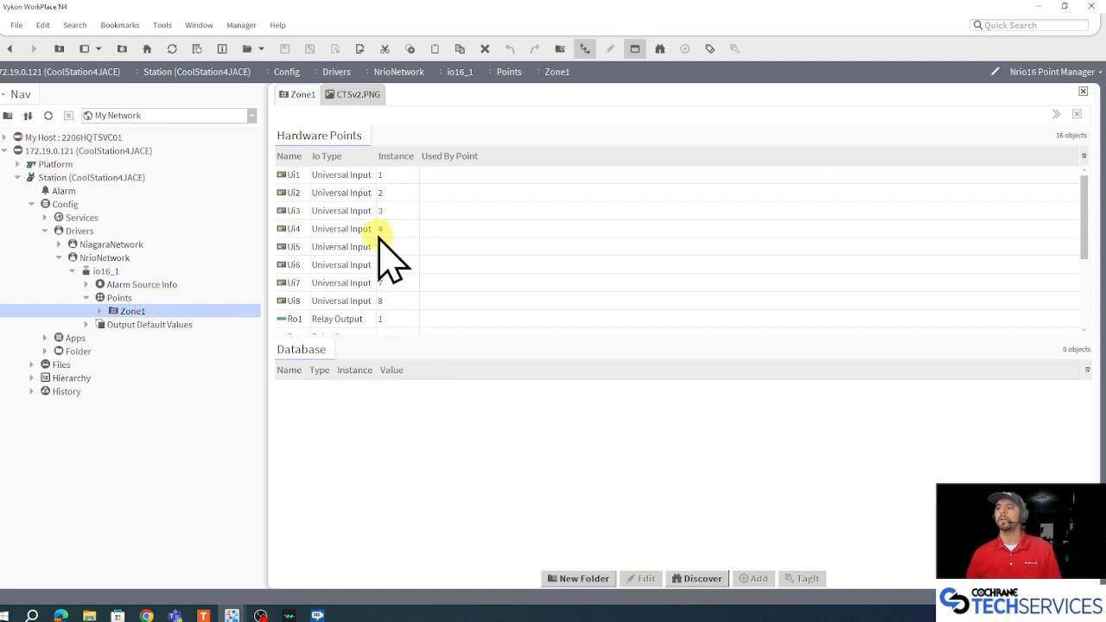
{"action": "mouse_move", "coordinate": [588, 73]}
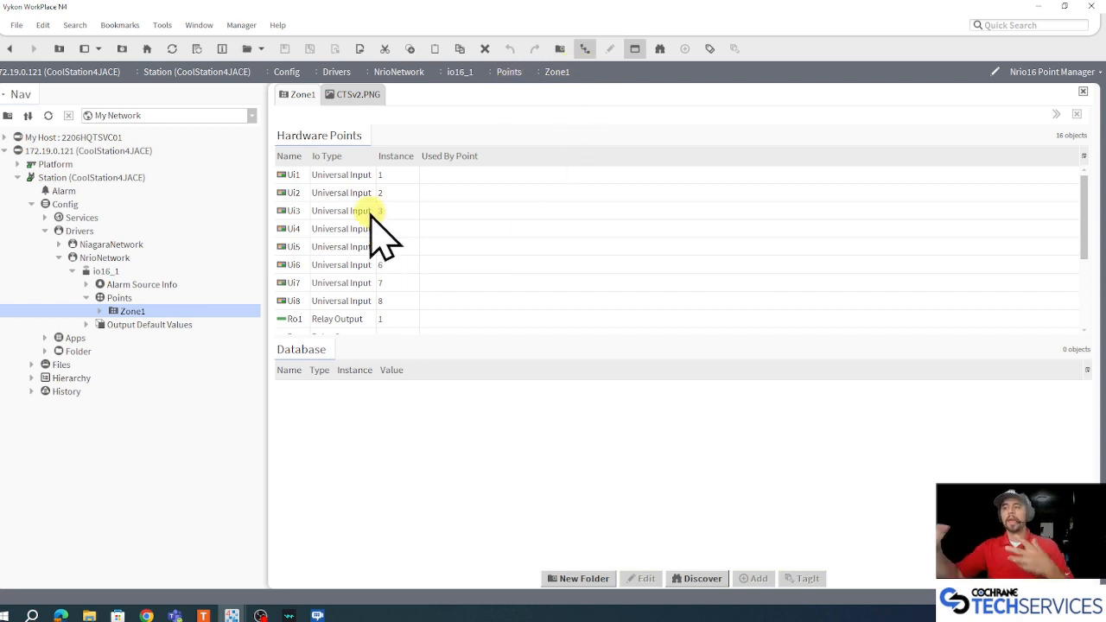
{"action": "mouse_move", "coordinate": [164, 316]}
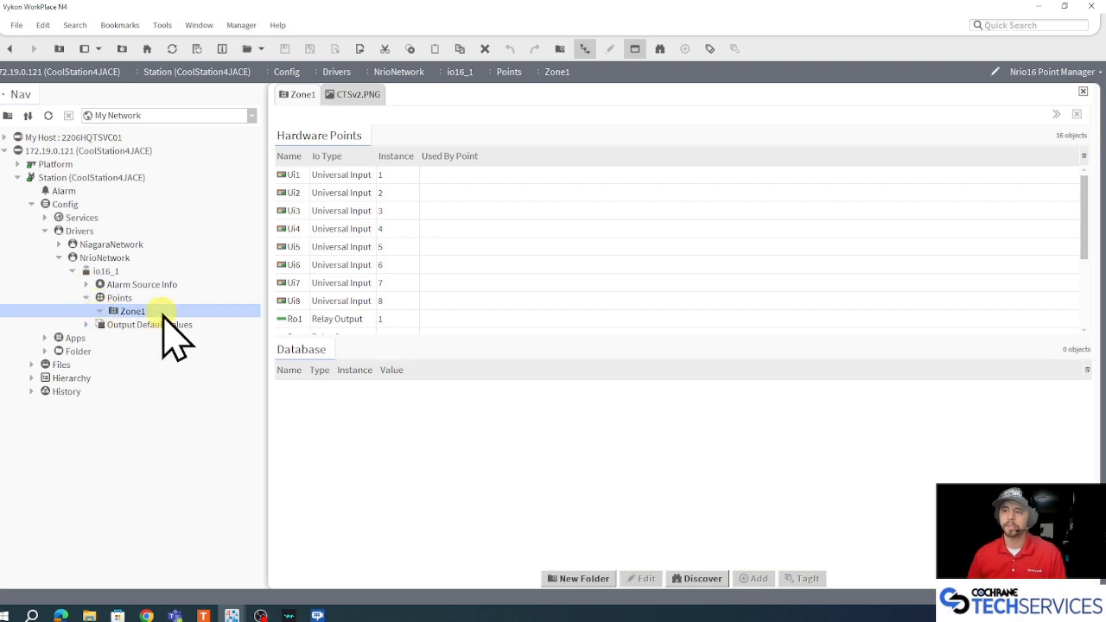
{"action": "mouse_move", "coordinate": [422, 173]}
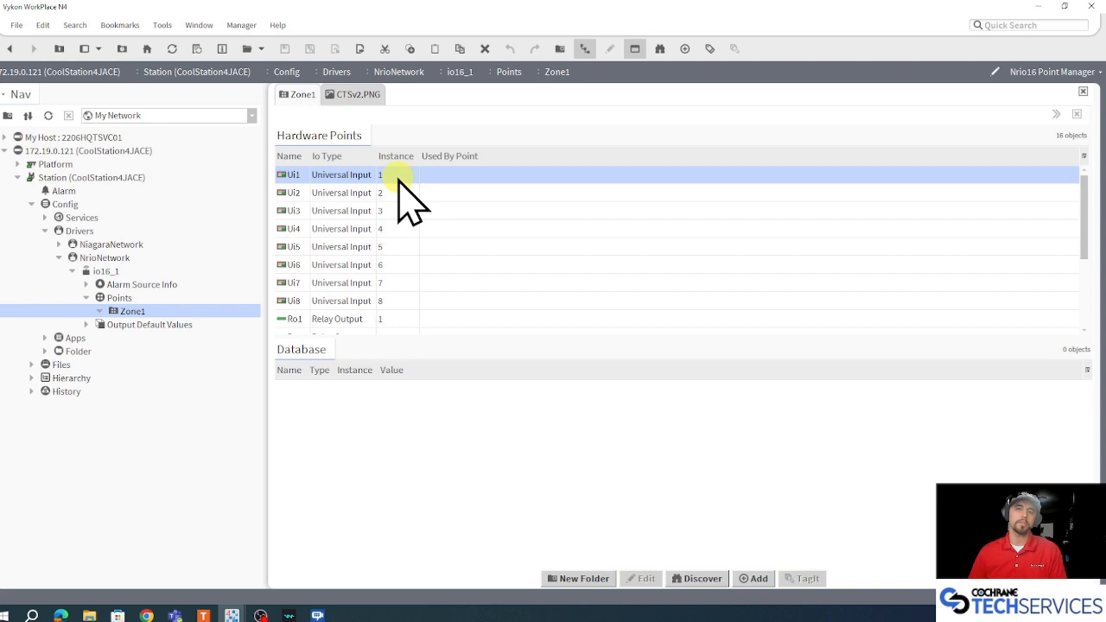
Step: Start adding hardware input Ui1 as a database point in Zone1
{"action": "left_click", "coordinate": [752, 578]}
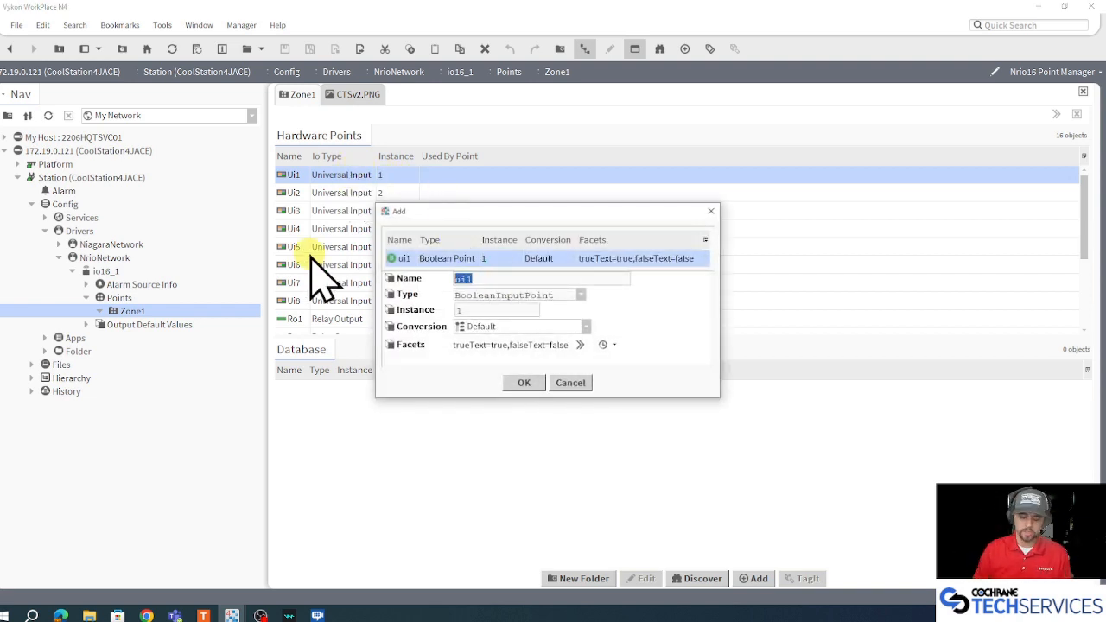
Step: Name the Ui1 point ZoneTemp and make it a ThermistorInputPoint
{"action": "type", "text": "ZoneTemp"}
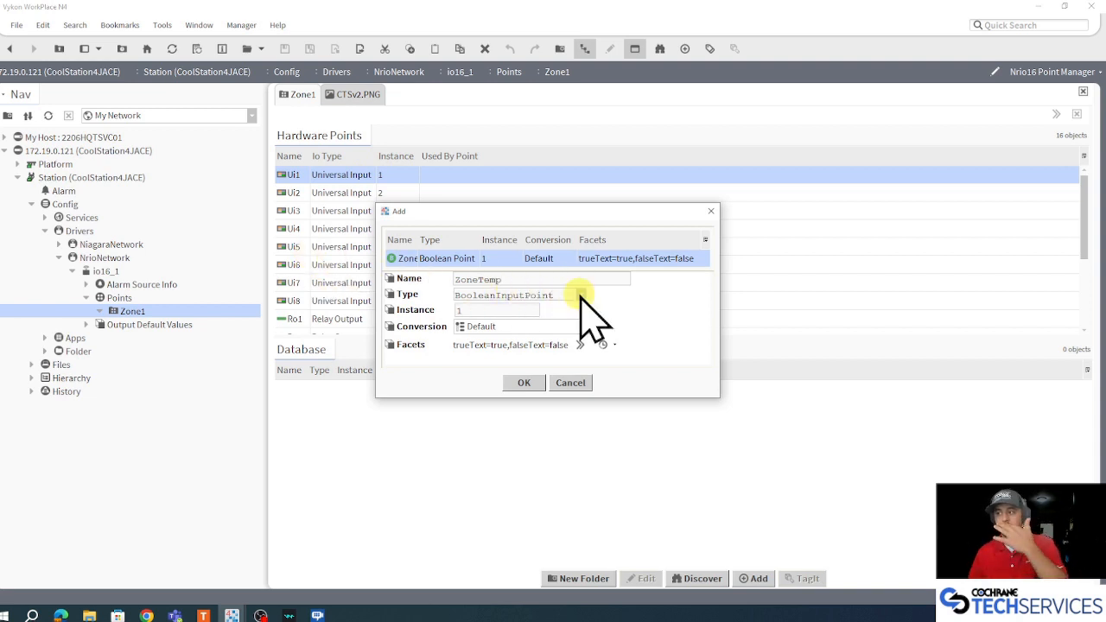
{"action": "left_click", "coordinate": [581, 295]}
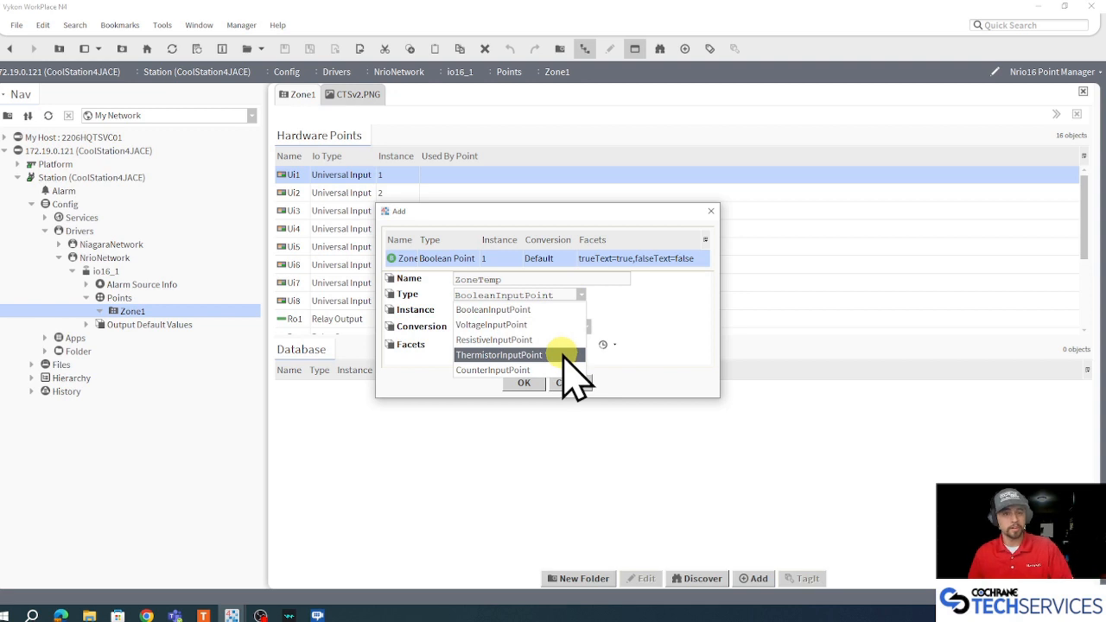
{"action": "mouse_move", "coordinate": [562, 372]}
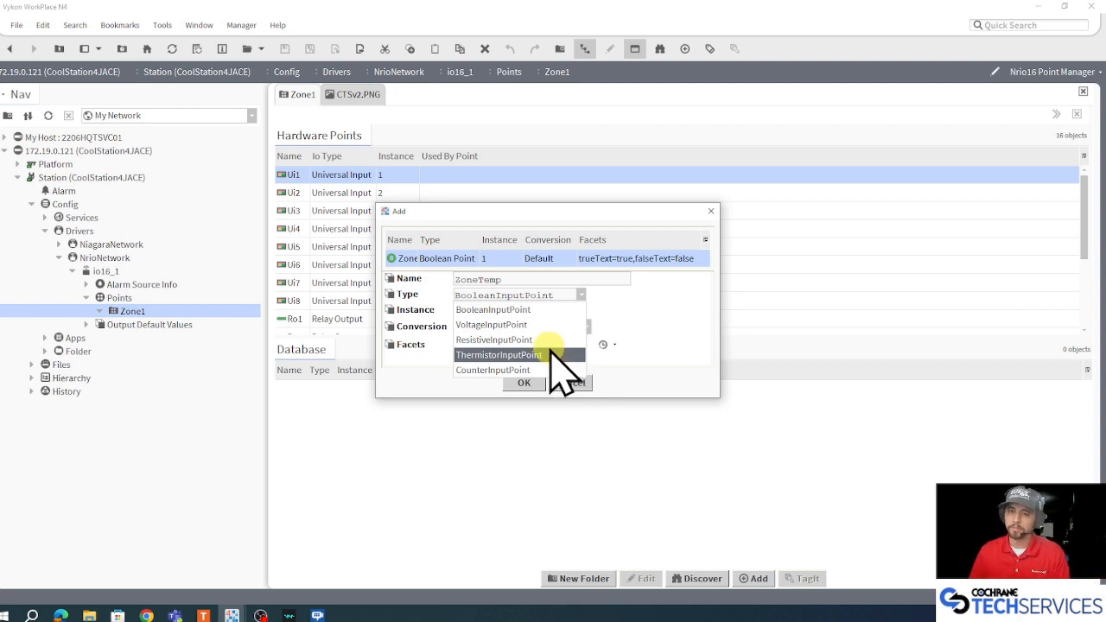
{"action": "left_click", "coordinate": [498, 355]}
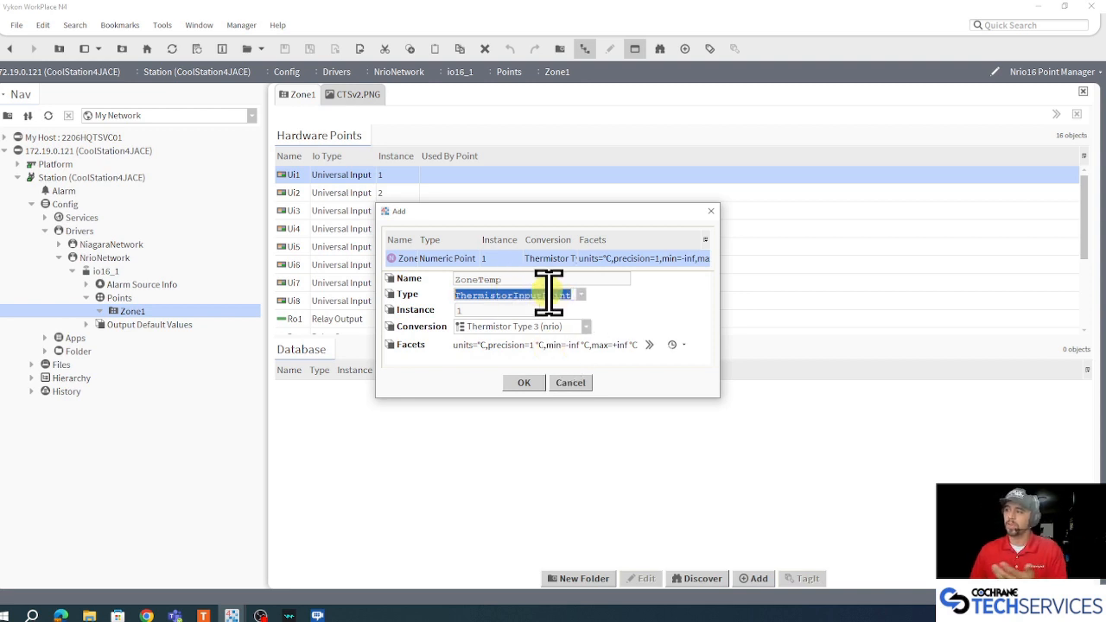
{"action": "mouse_move", "coordinate": [683, 333]}
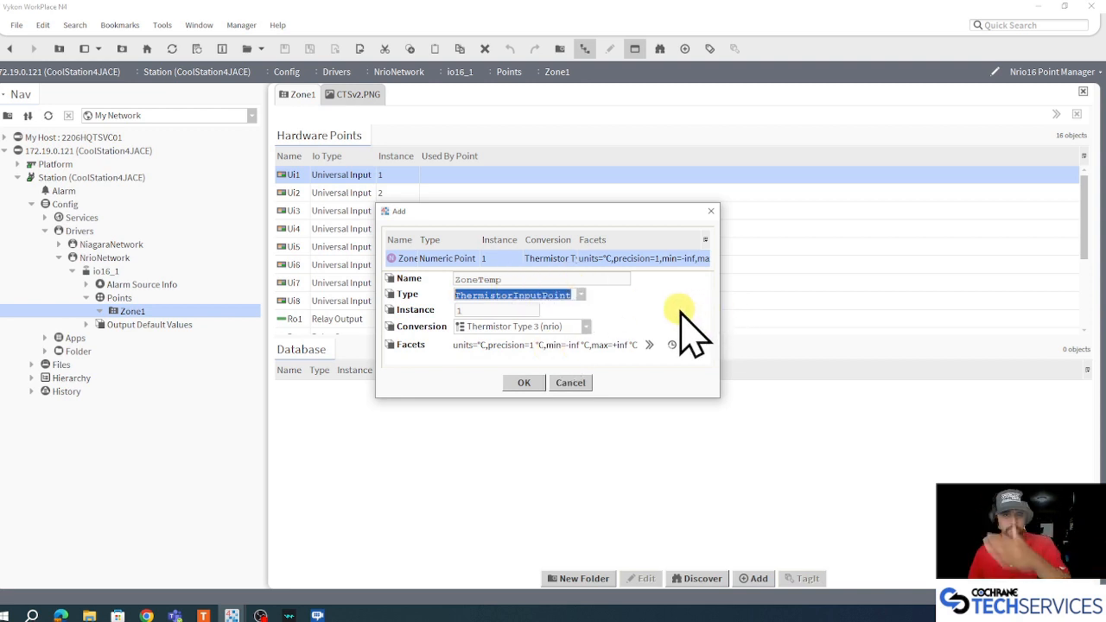
{"action": "mouse_move", "coordinate": [657, 346]}
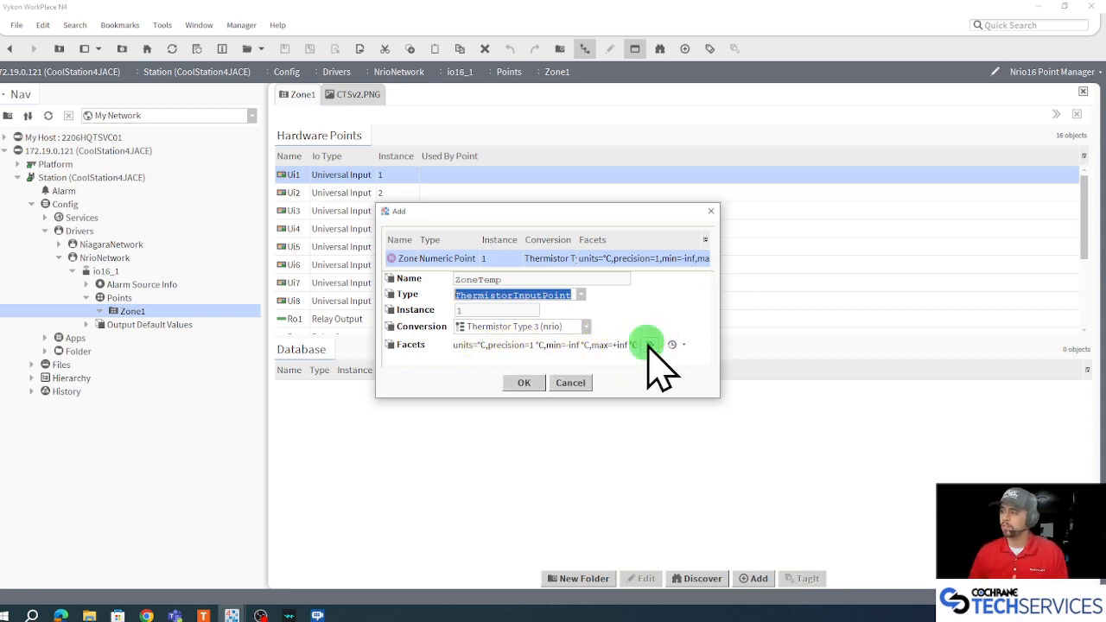
Step: Change the ZoneTemp point's facet units to Fahrenheit and apply
{"action": "left_click", "coordinate": [647, 344]}
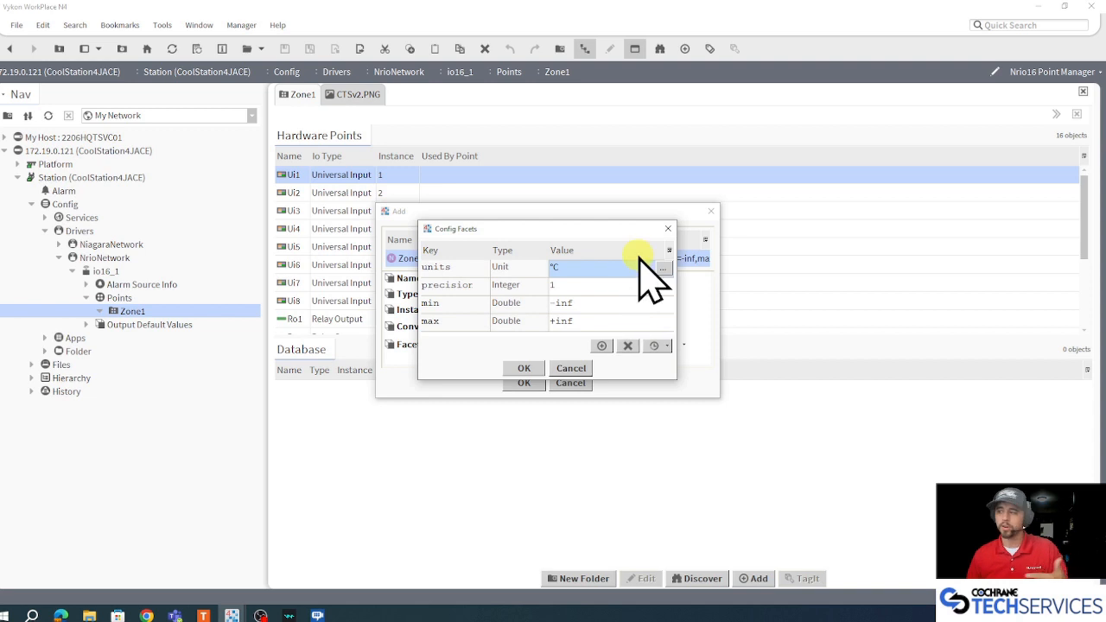
{"action": "left_click", "coordinate": [662, 267]}
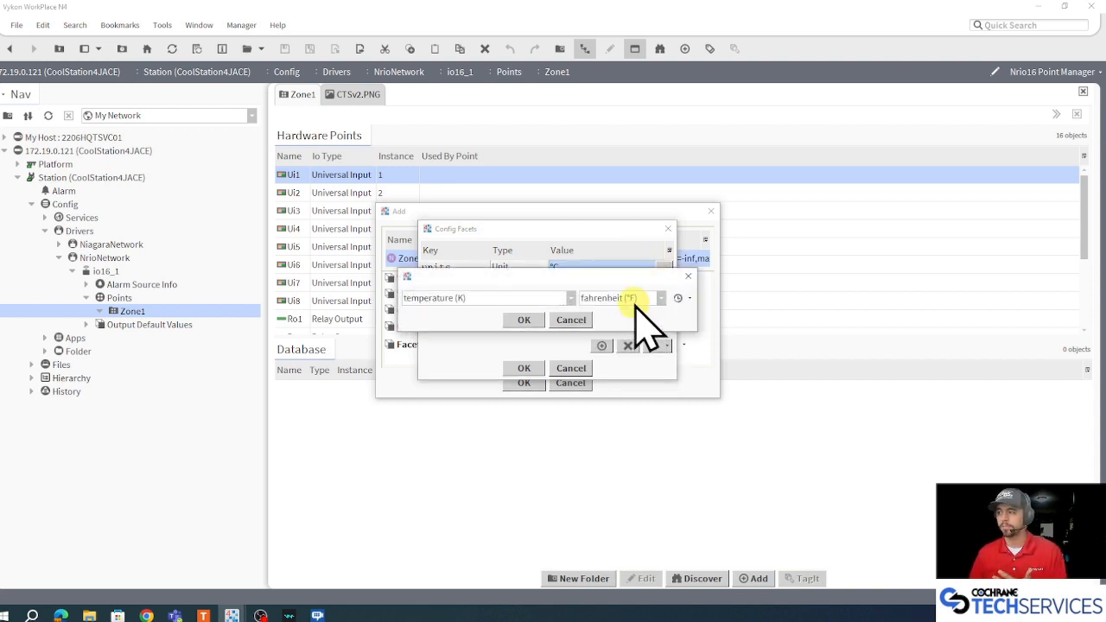
{"action": "left_click", "coordinate": [524, 320]}
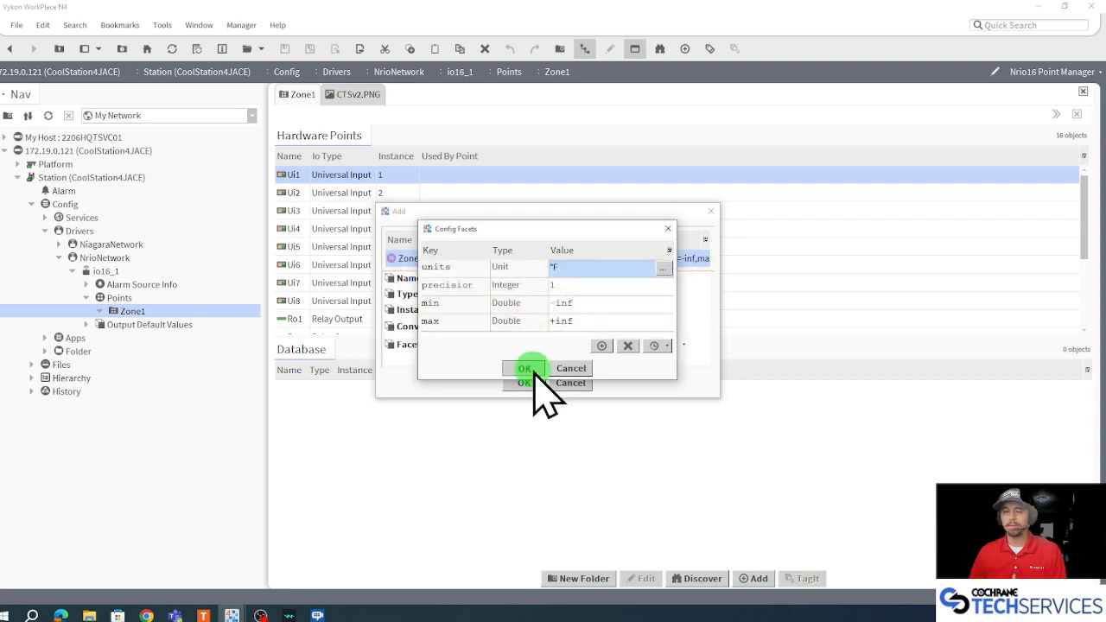
{"action": "left_click", "coordinate": [524, 368]}
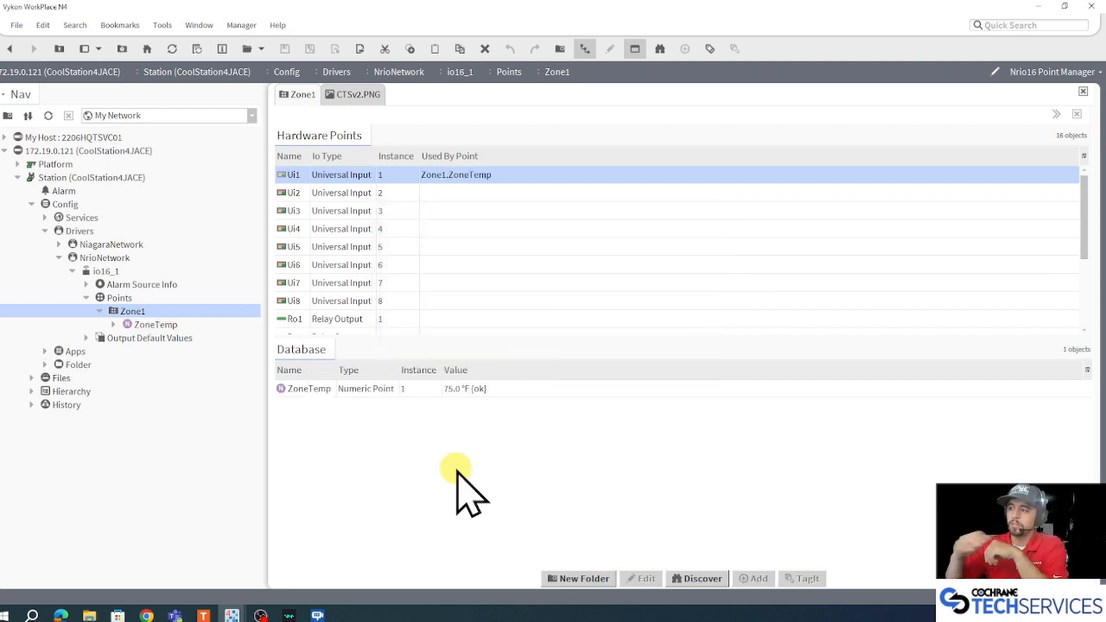
{"action": "mouse_move", "coordinate": [363, 203]}
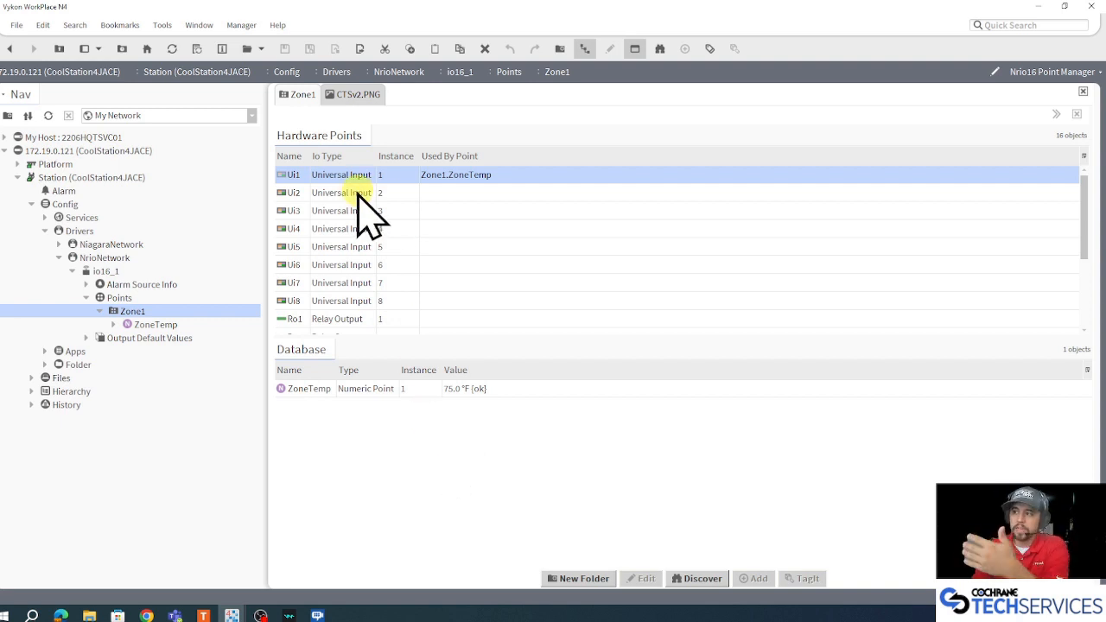
Step: Open the Add dialog for universal input Ui2, review defaults, and confirm
{"action": "left_click", "coordinate": [758, 579]}
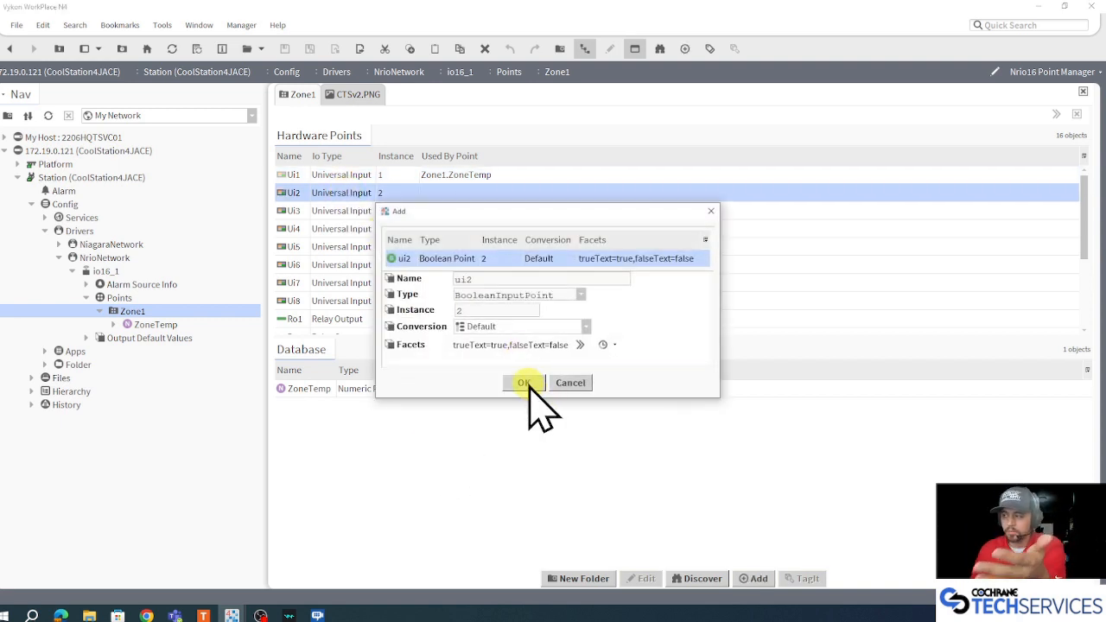
{"action": "left_click", "coordinate": [525, 383]}
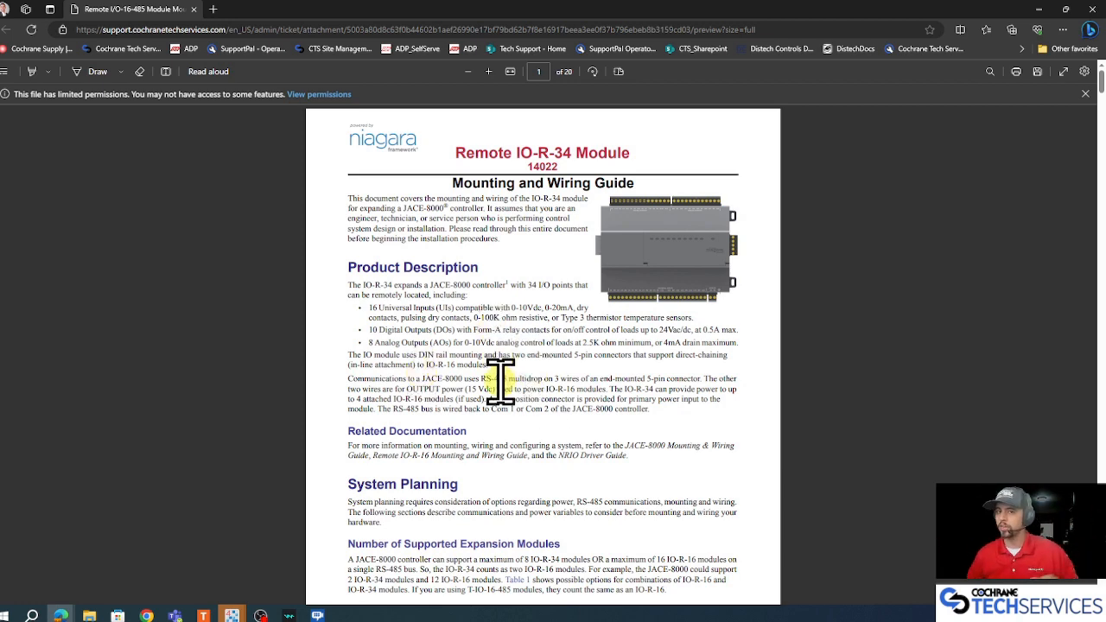
Step: Scroll the IO-R-34 guide to the power-supply Table 1 and back to page one
{"action": "scroll", "scroll_direction": "down", "scroll_amount": 3}
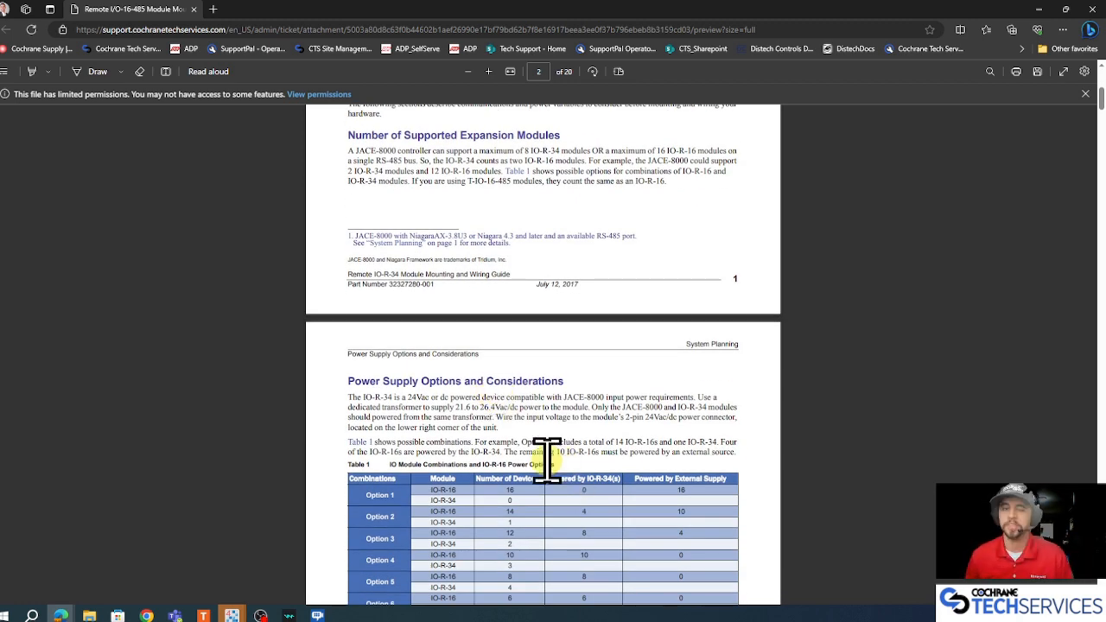
{"action": "scroll", "scroll_direction": "down", "scroll_amount": 3}
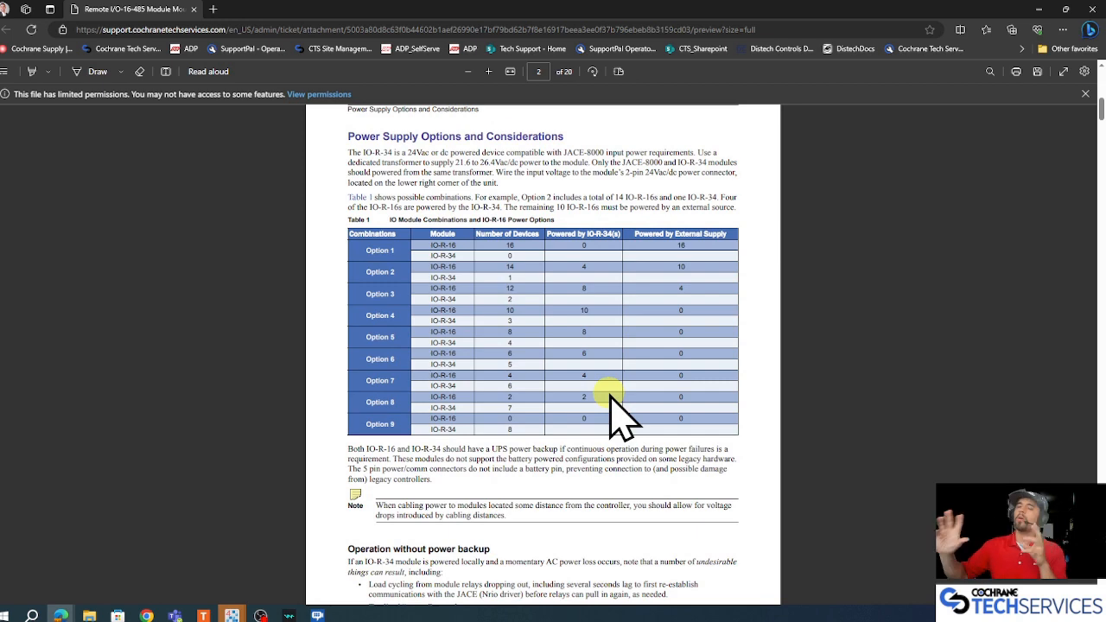
{"action": "mouse_move", "coordinate": [683, 372]}
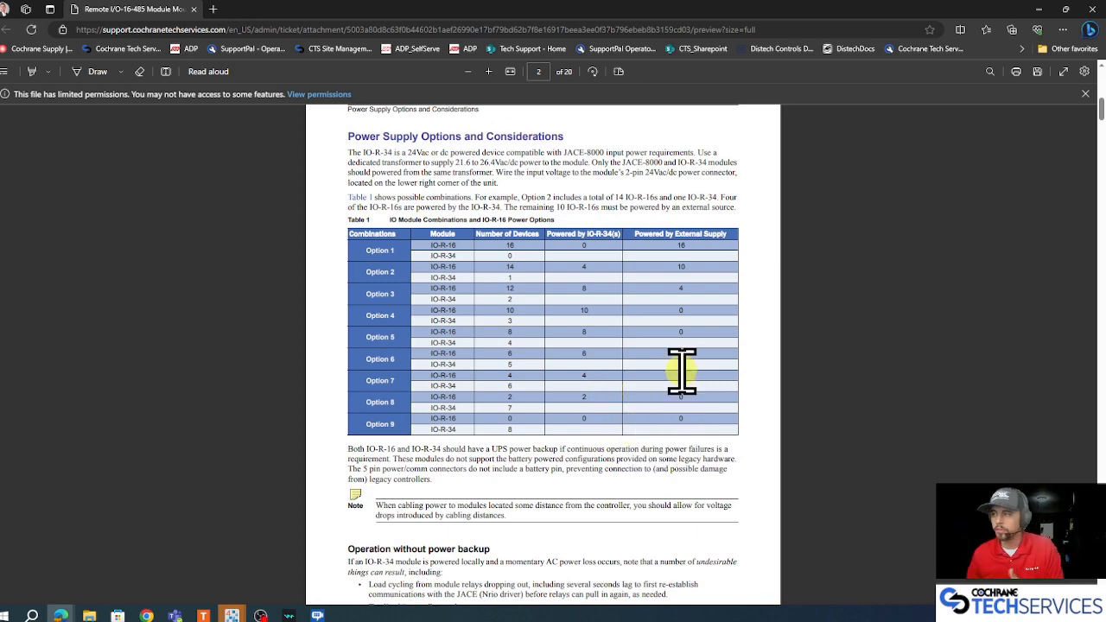
{"action": "scroll", "scroll_direction": "up", "scroll_amount": 3}
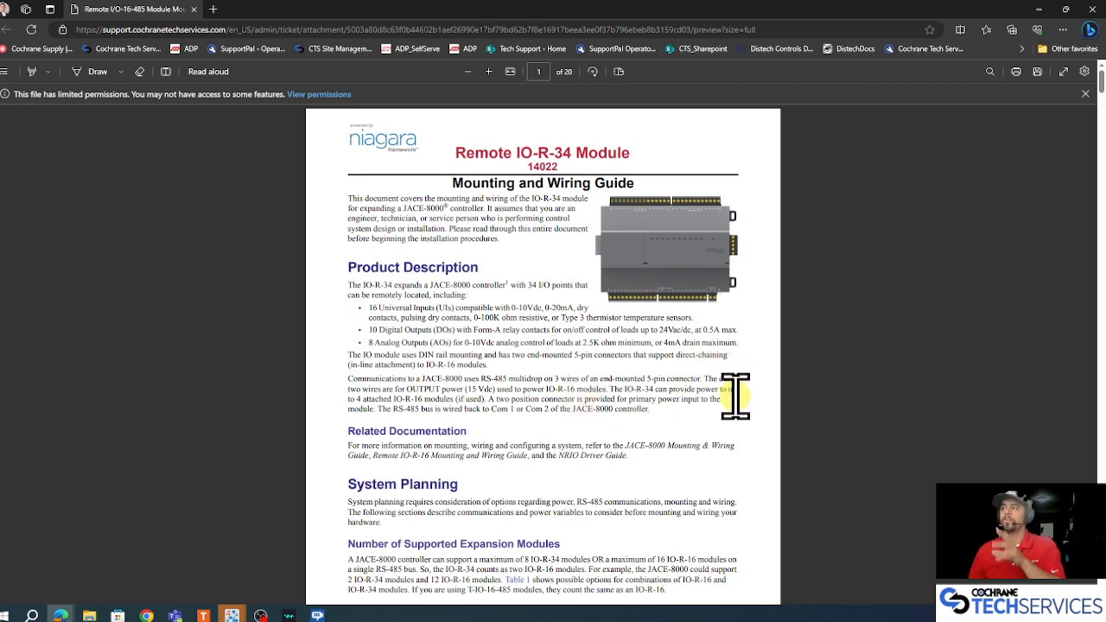
{"action": "mouse_move", "coordinate": [752, 437]}
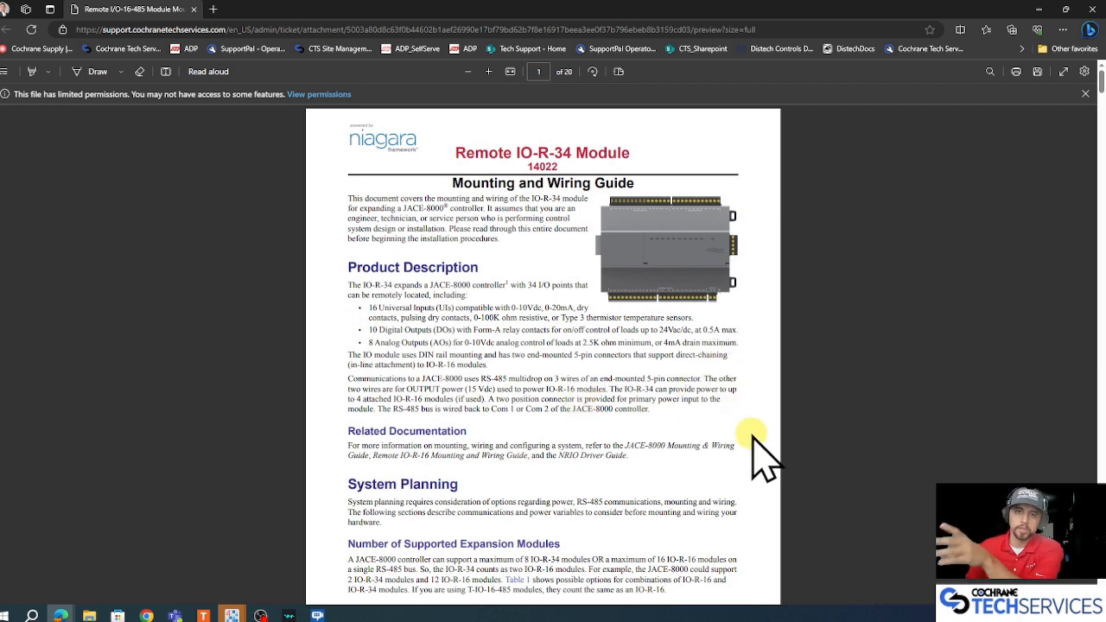
{"action": "mouse_move", "coordinate": [761, 454]}
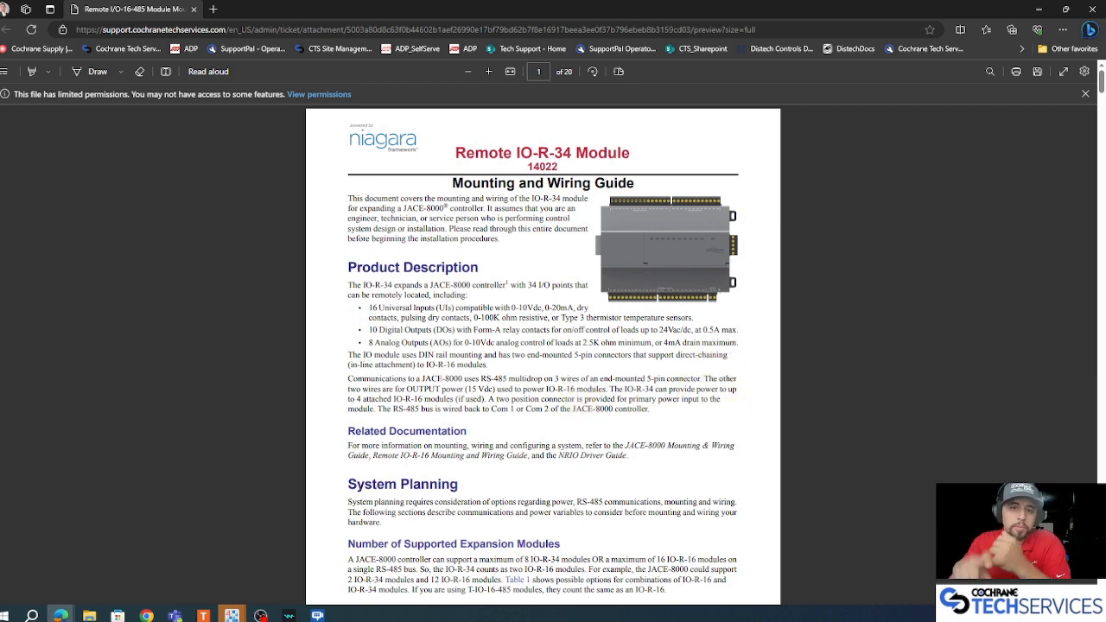